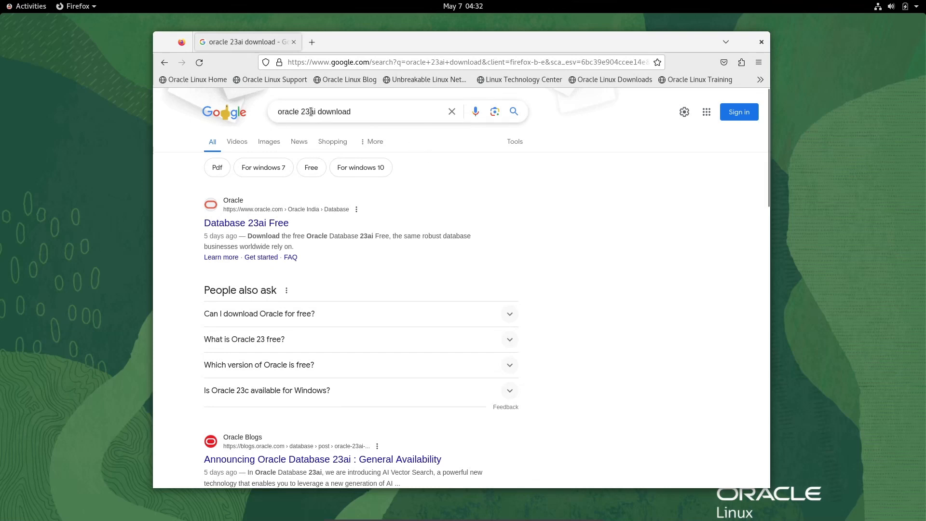
{"action": "mouse_move", "coordinate": [496, 172]}
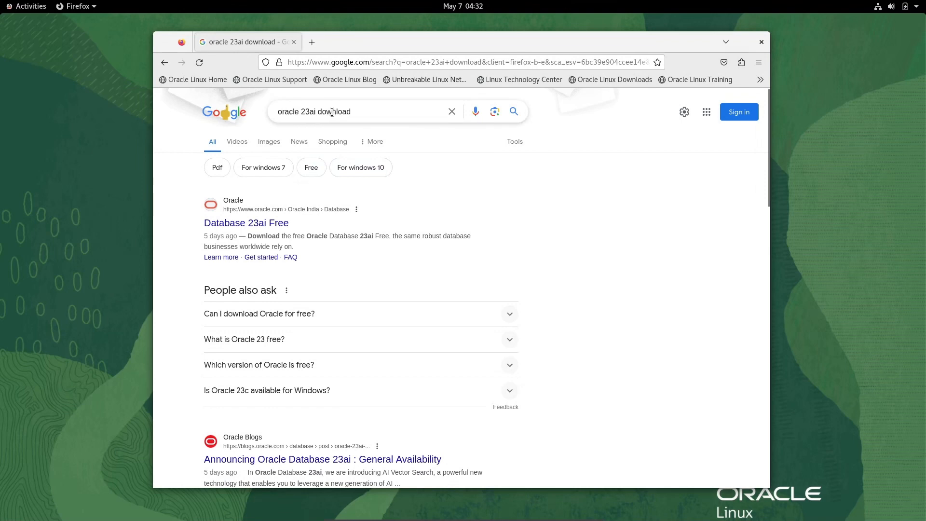
{"action": "mouse_move", "coordinate": [294, 161]}
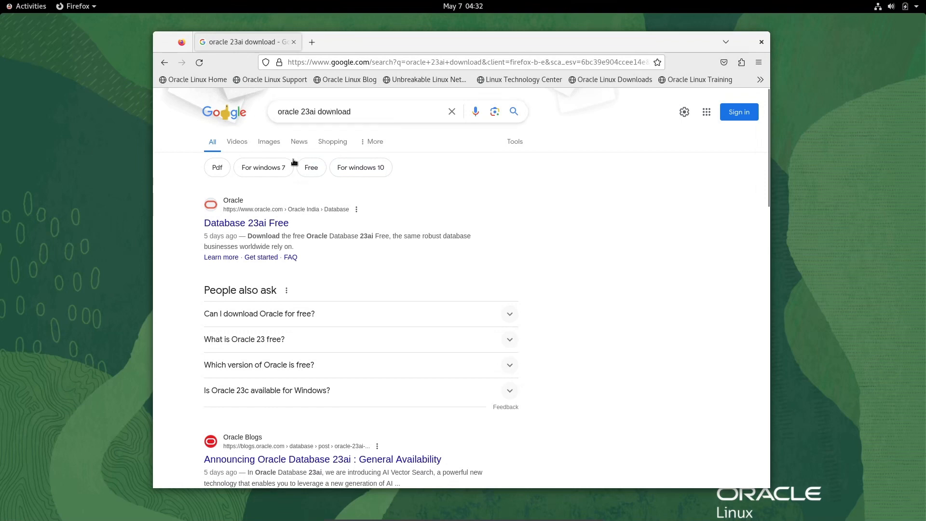
{"action": "mouse_move", "coordinate": [247, 223]}
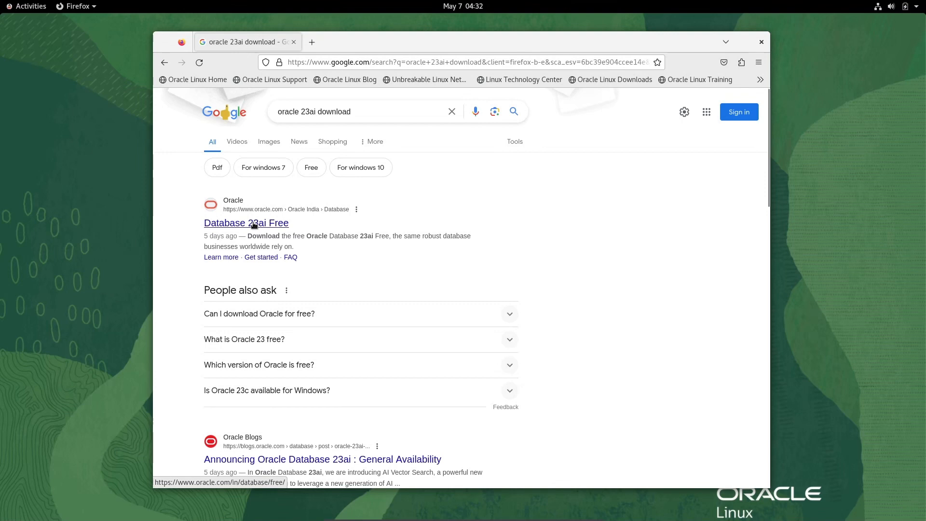
Open the oracle.com 'Database 23ai Free' result from the Google search results
{"action": "left_click", "coordinate": [245, 223]}
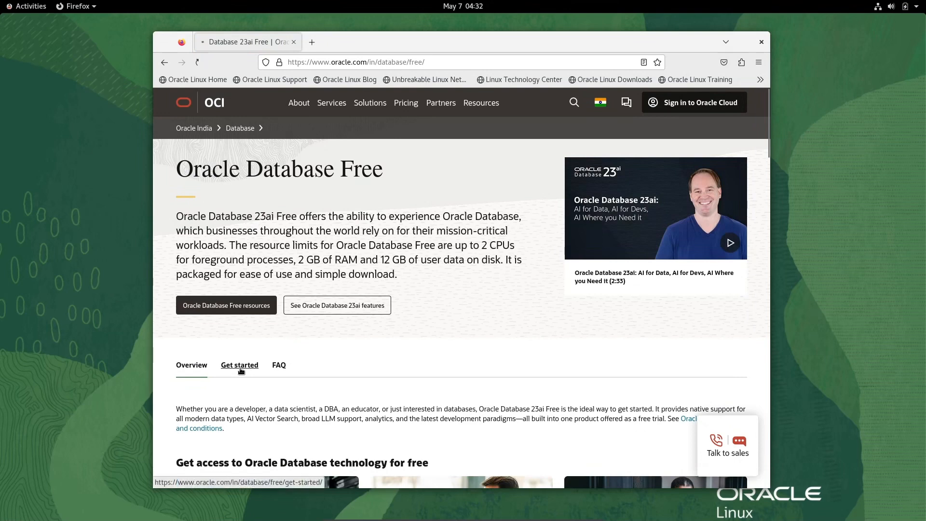
Open the Get Started page and scroll to the Oracle Linux 8 installation row
{"action": "left_click", "coordinate": [239, 365]}
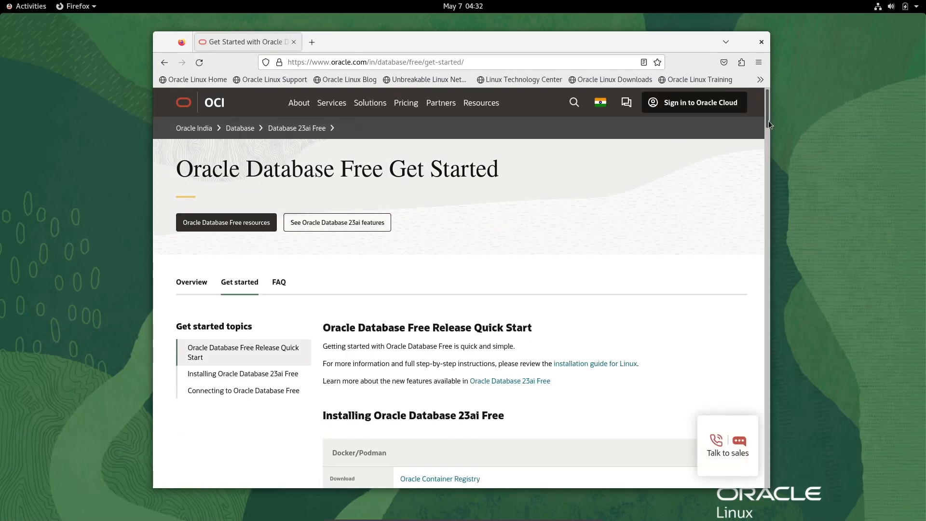
{"action": "scroll", "scroll_direction": "down", "scroll_amount": 3}
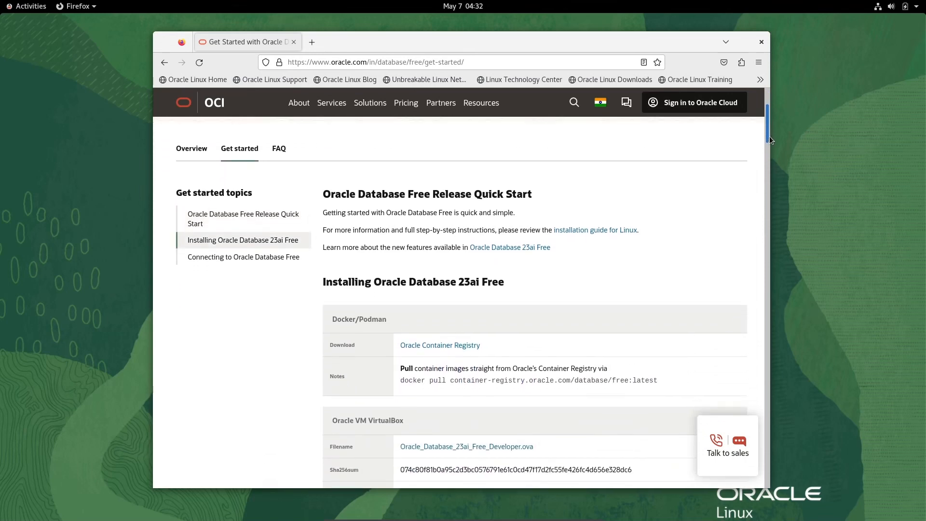
{"action": "scroll", "scroll_direction": "down", "scroll_amount": 3}
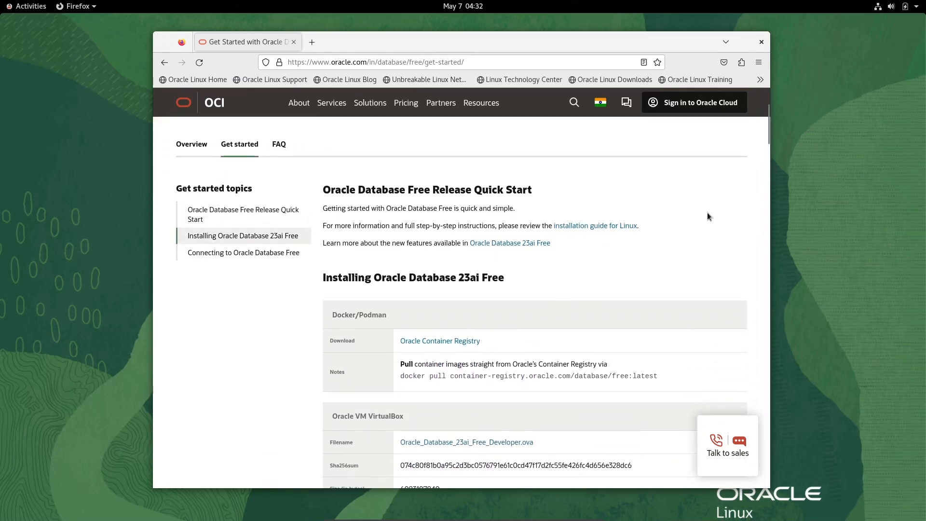
{"action": "left_click", "coordinate": [727, 449]}
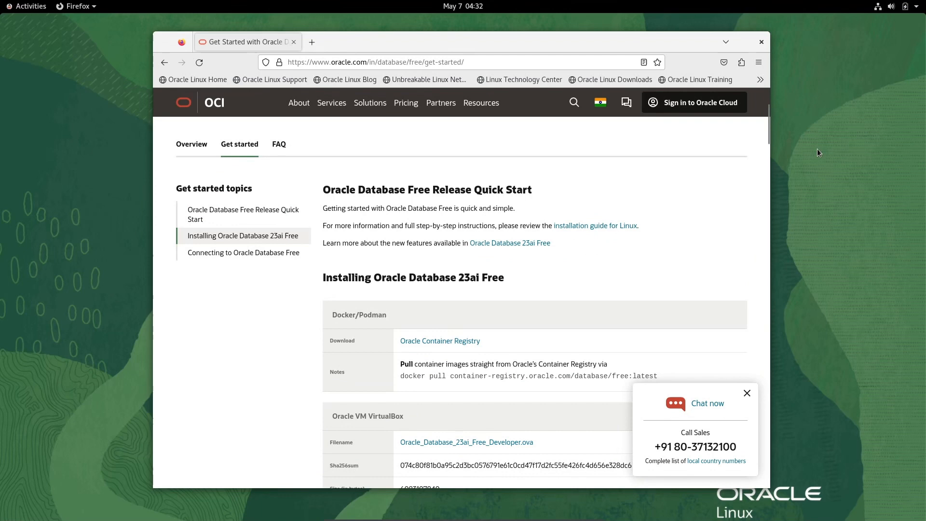
{"action": "mouse_move", "coordinate": [262, 331]}
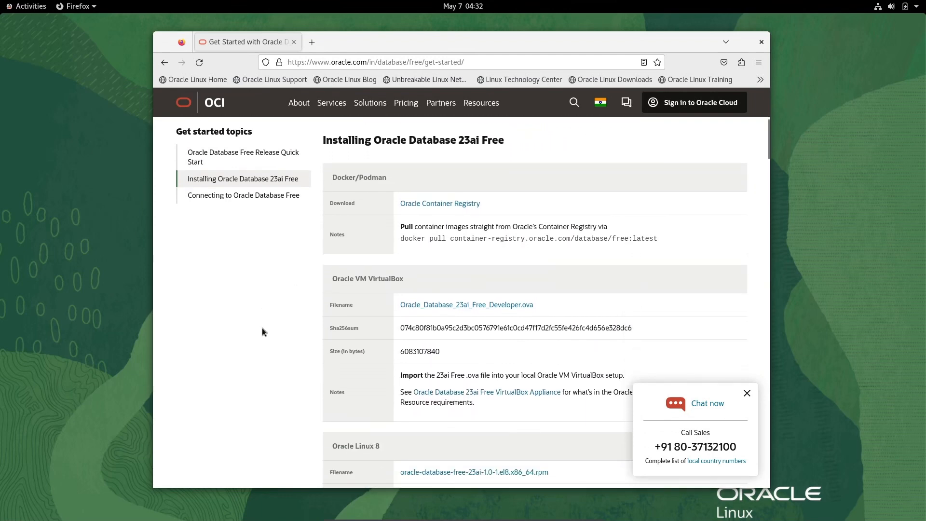
{"action": "scroll", "scroll_direction": "down", "scroll_amount": 3}
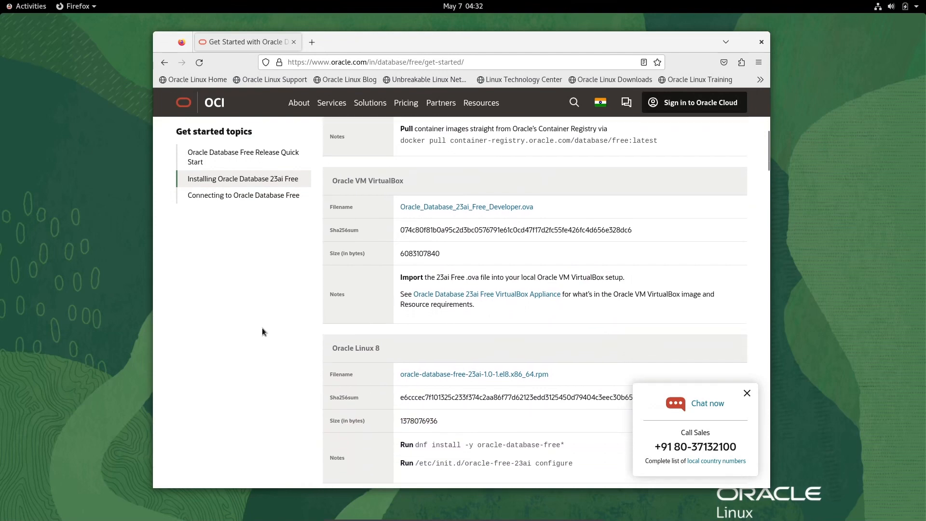
{"action": "scroll", "scroll_direction": "down", "scroll_amount": 3}
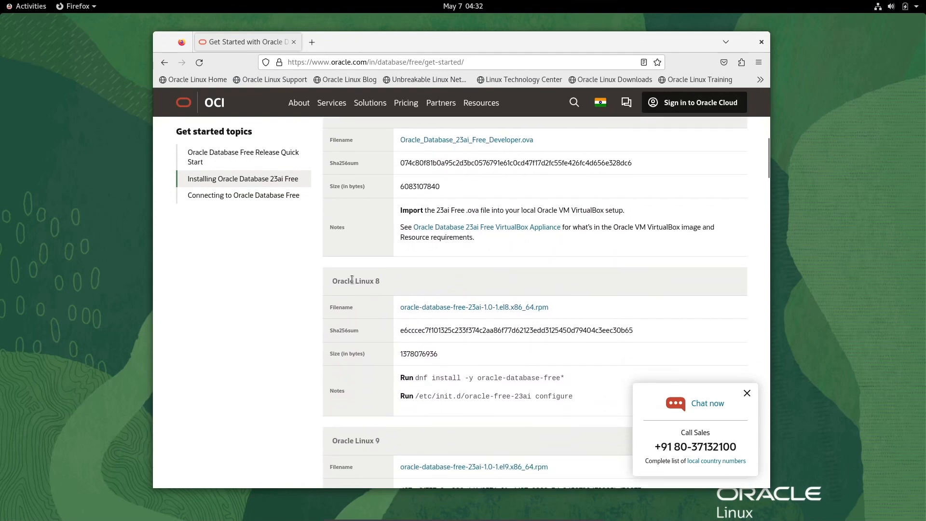
{"action": "mouse_move", "coordinate": [252, 291]}
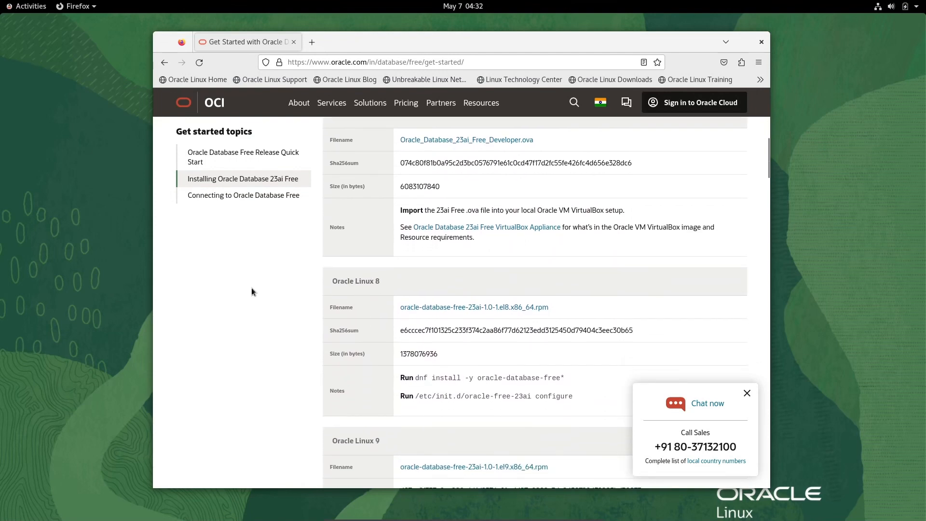
{"action": "mouse_move", "coordinate": [446, 271]}
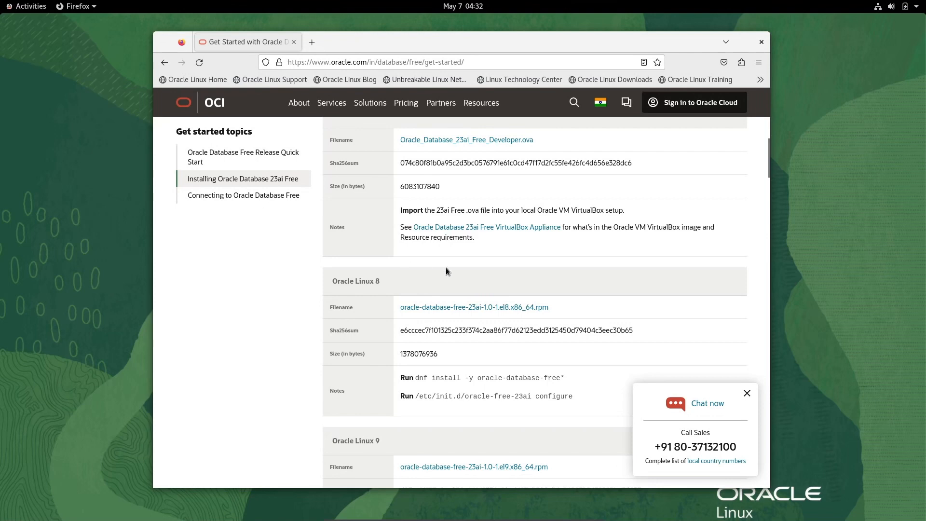
{"action": "mouse_move", "coordinate": [369, 277]}
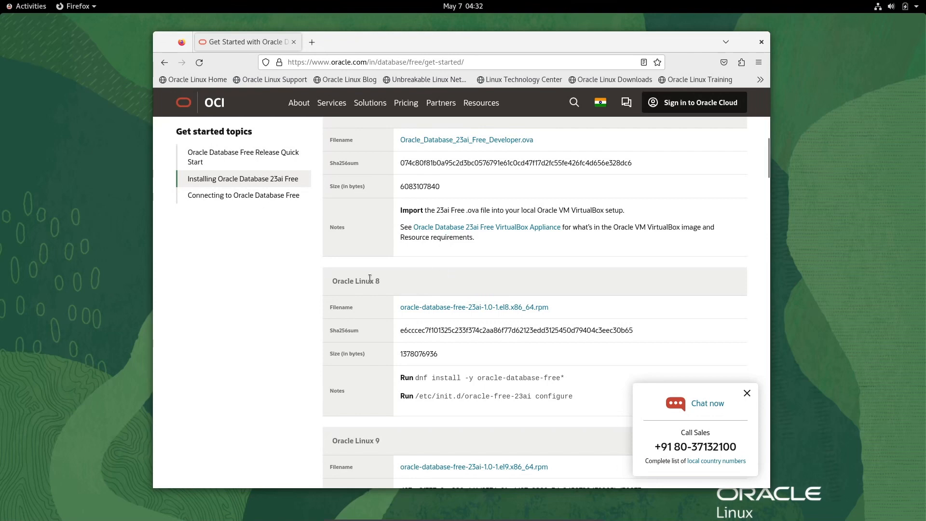
{"action": "mouse_move", "coordinate": [423, 280]}
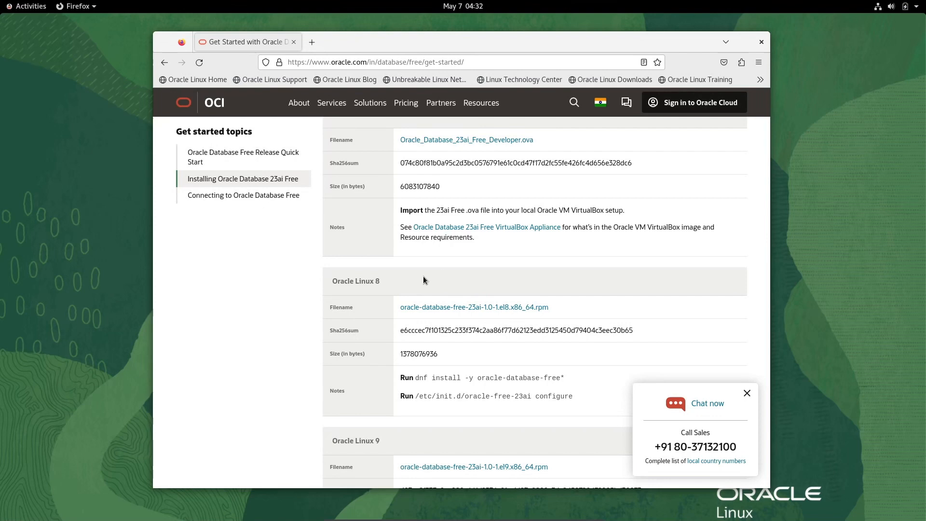
{"action": "mouse_move", "coordinate": [420, 310]}
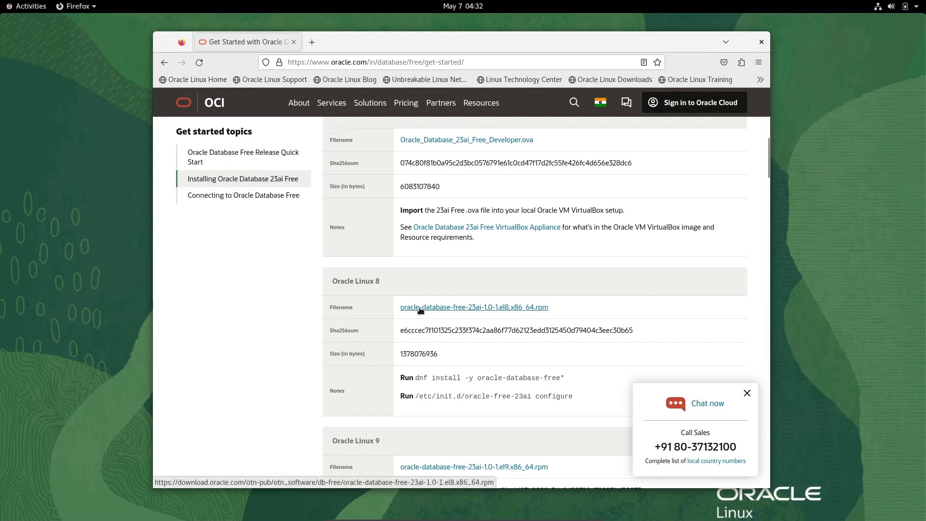
Download oracle-database-free-23ai-1.0-1.el8.x86_64.rpm and reveal it in the Downloads folder
{"action": "left_click", "coordinate": [473, 307]}
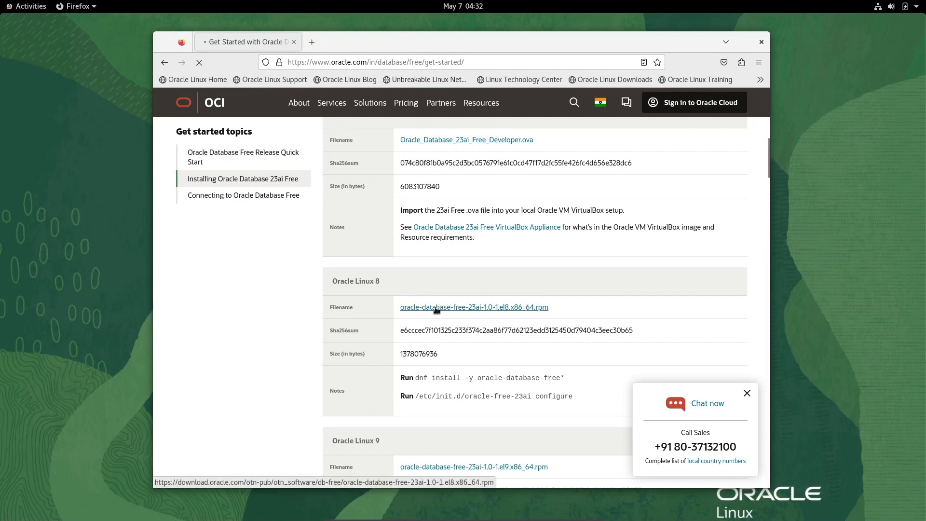
{"action": "mouse_move", "coordinate": [424, 301]}
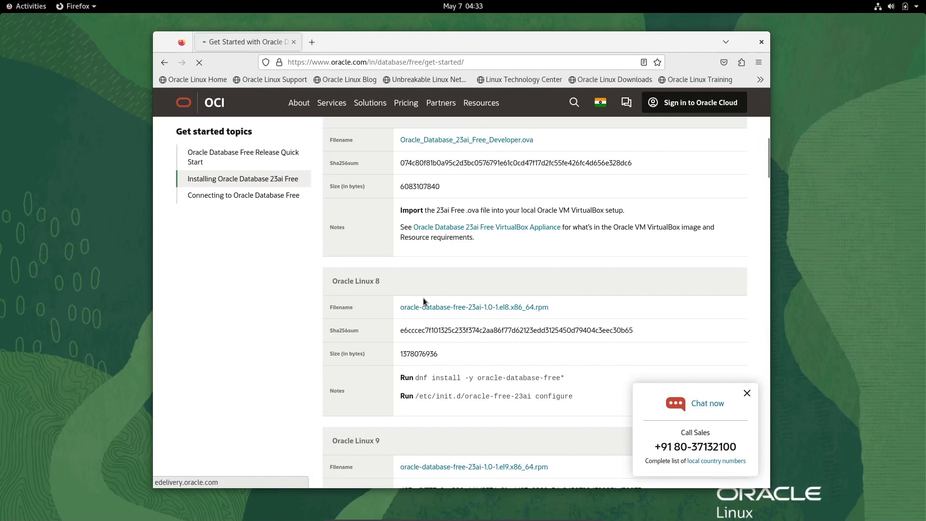
{"action": "left_click", "coordinate": [474, 307]}
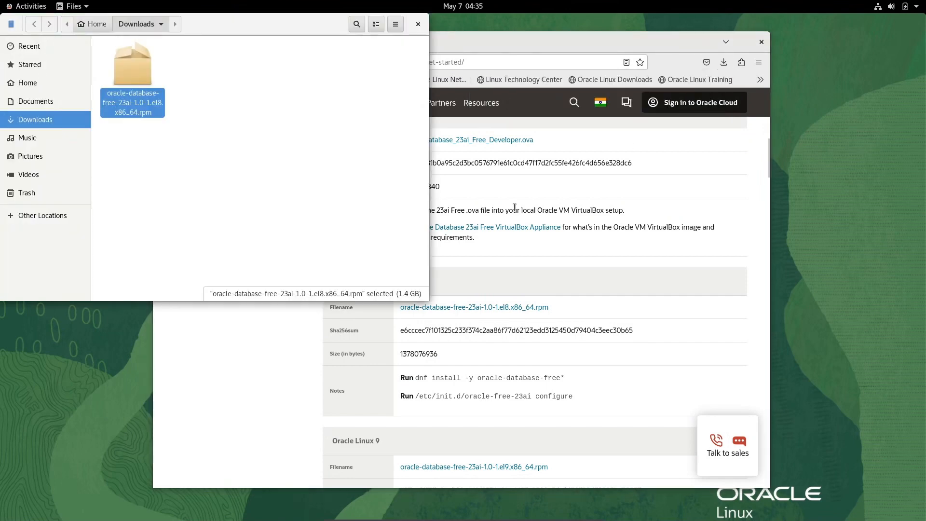
Open a terminal in Downloads, recentre its window, and run sudo
{"action": "right_click", "coordinate": [225, 97]}
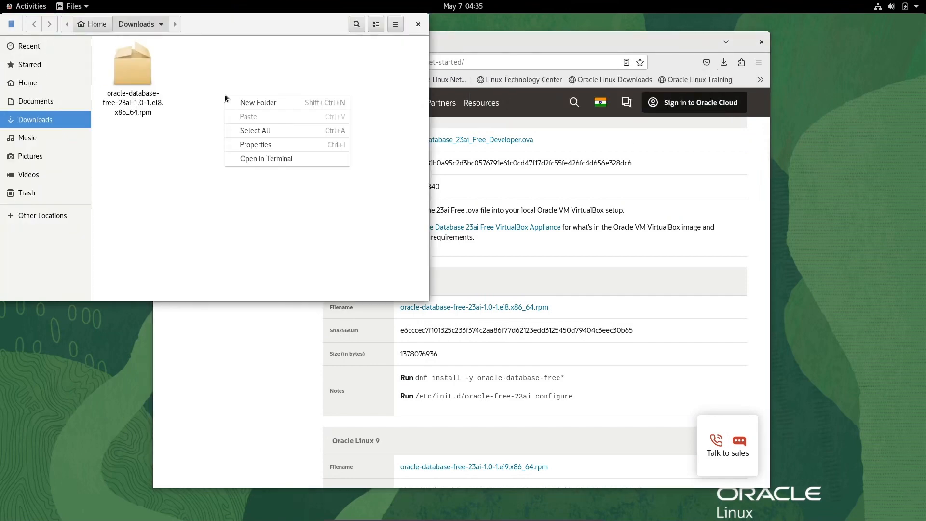
{"action": "mouse_move", "coordinate": [266, 158]}
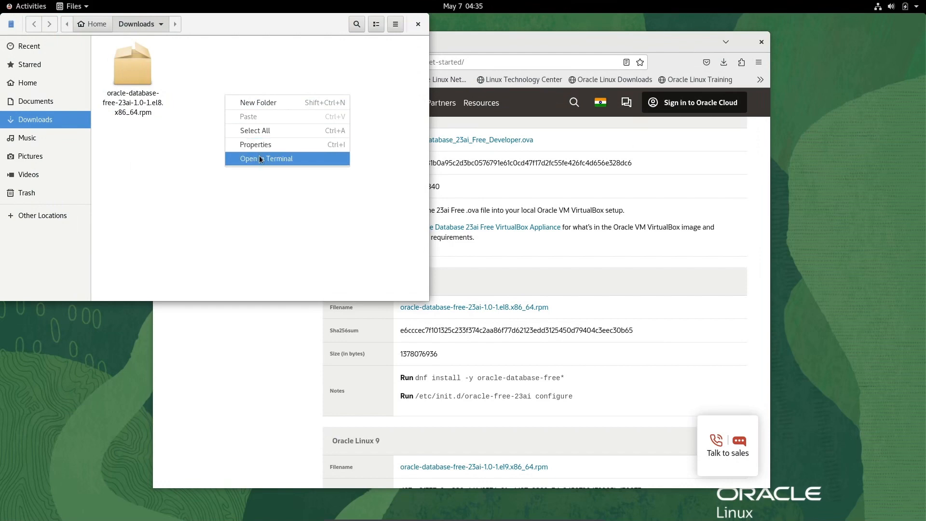
{"action": "left_click", "coordinate": [265, 158]}
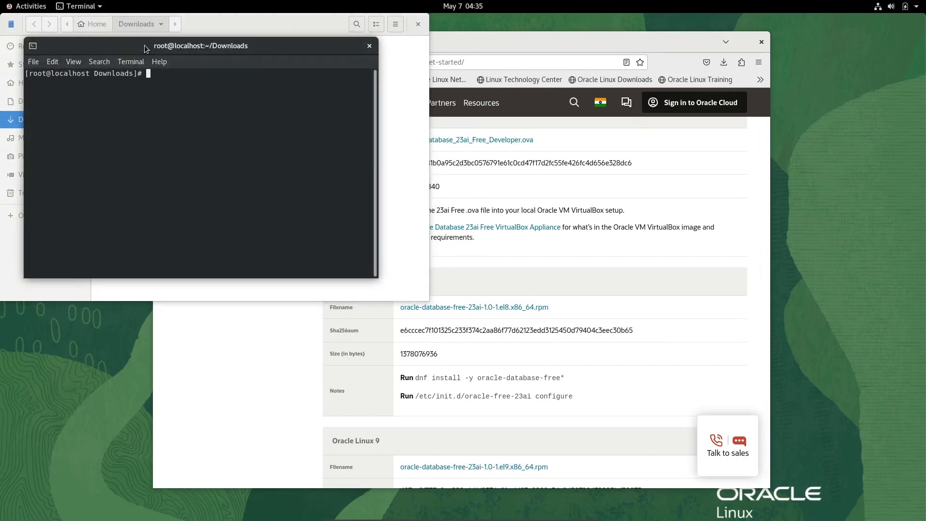
{"action": "left_click_drag", "start_coordinate": [200, 45], "coordinate": [404, 65]}
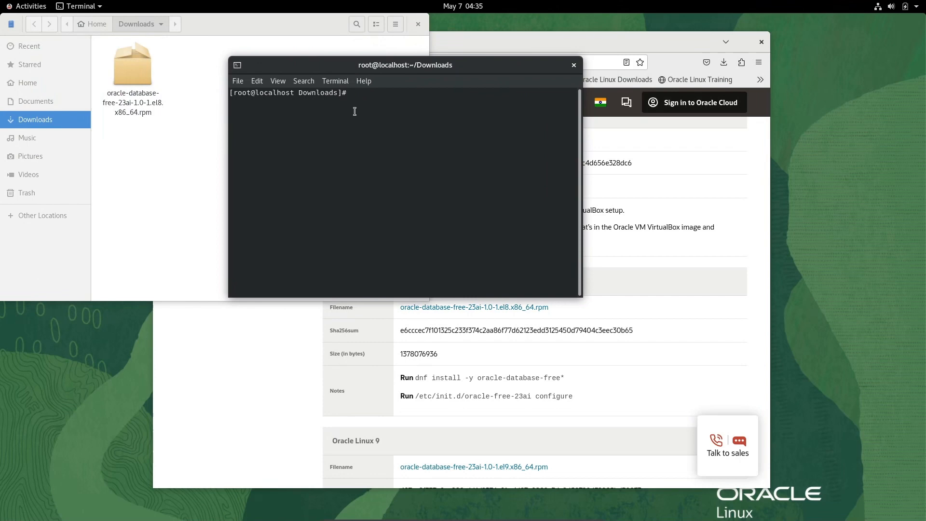
{"action": "type", "text": "sudo"}
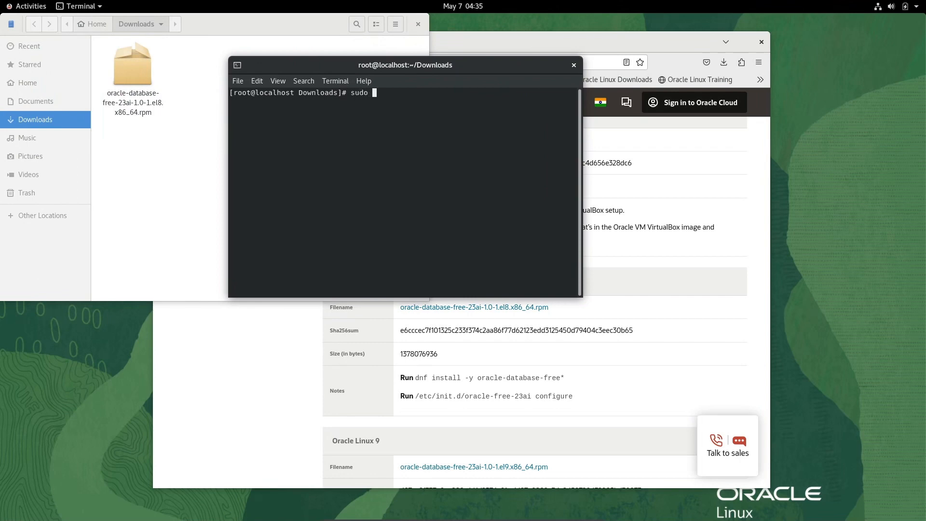
{"action": "key", "text": "Return"}
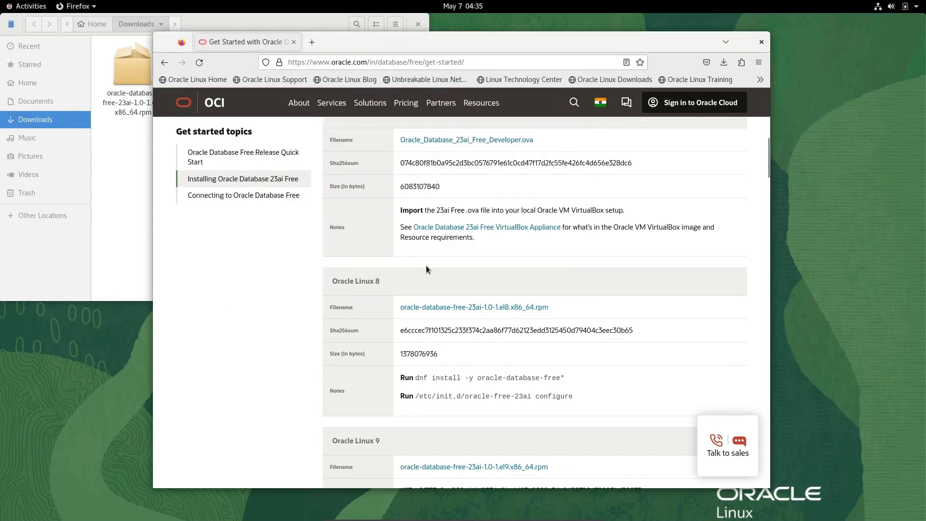
{"action": "mouse_move", "coordinate": [412, 303]}
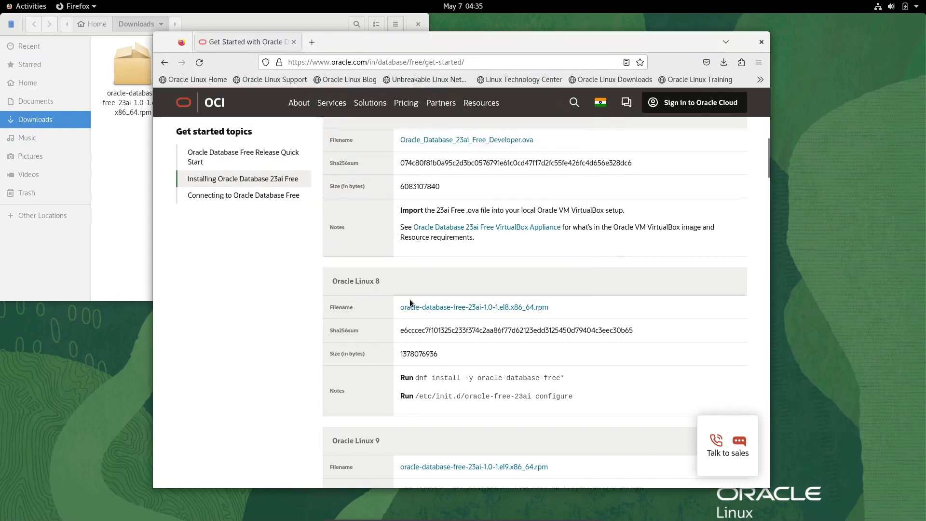
{"action": "mouse_move", "coordinate": [390, 377]}
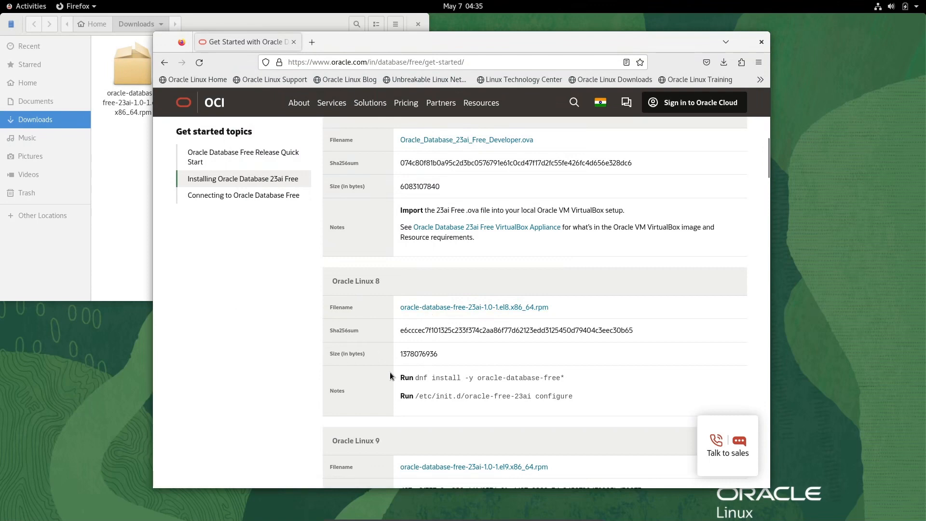
{"action": "mouse_move", "coordinate": [416, 381]}
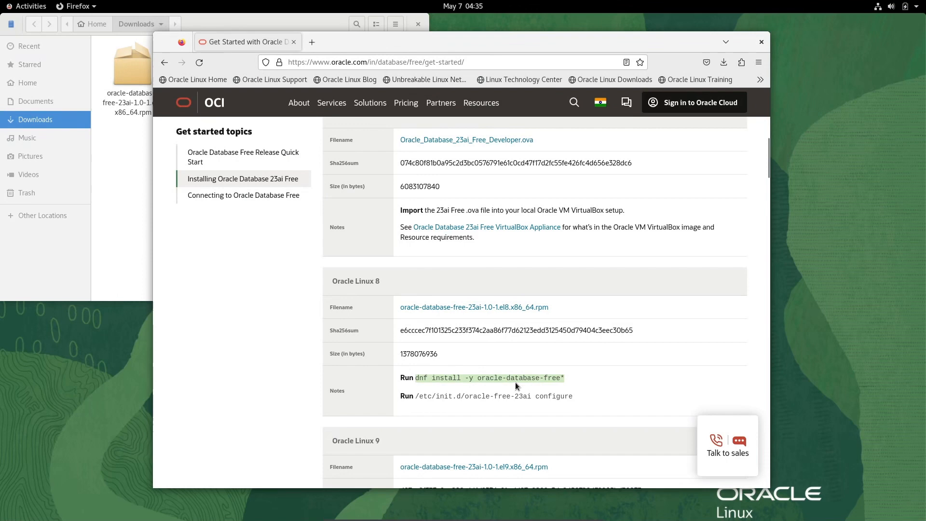
Copy the 'dnf install -y oracle-database-free*' command from Oracle's instructions
{"action": "right_click", "coordinate": [516, 384]}
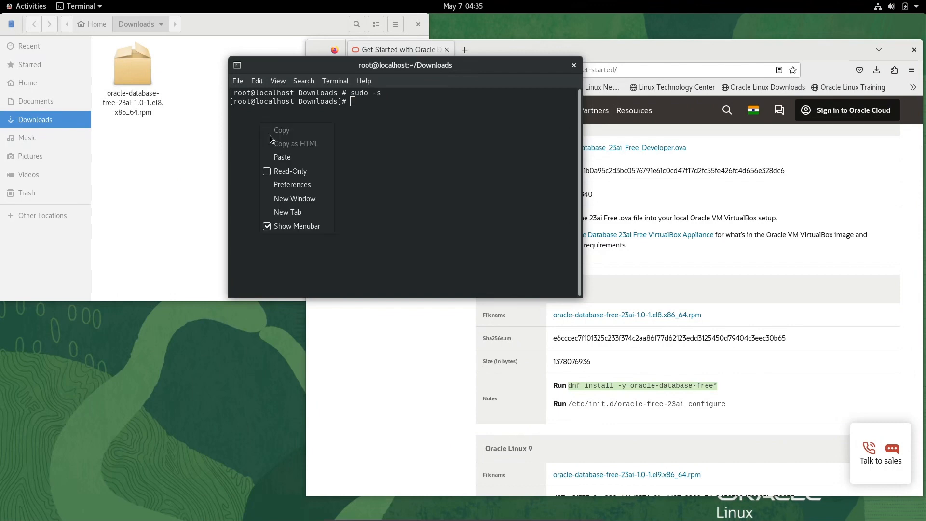
Paste and run 'dnf install -y oracle-database-free*' in the root terminal
{"action": "left_click", "coordinate": [281, 156]}
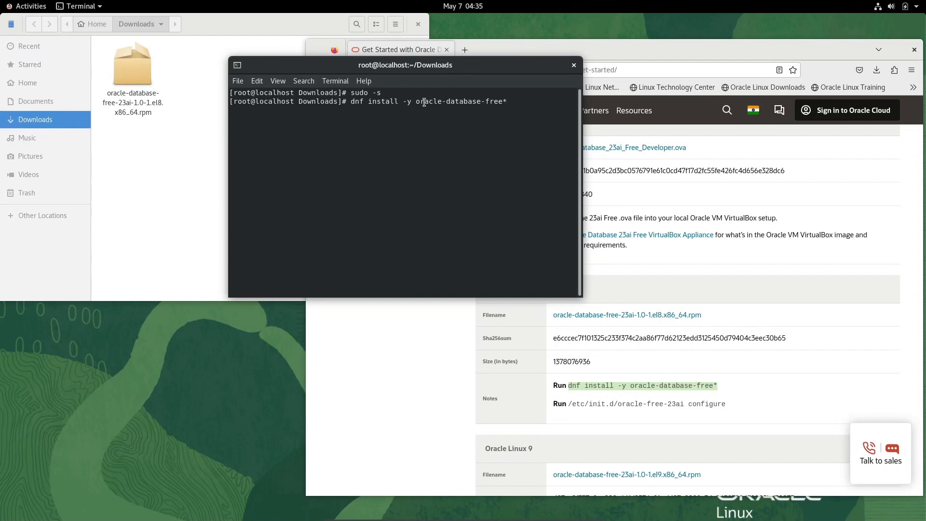
{"action": "mouse_move", "coordinate": [506, 101]}
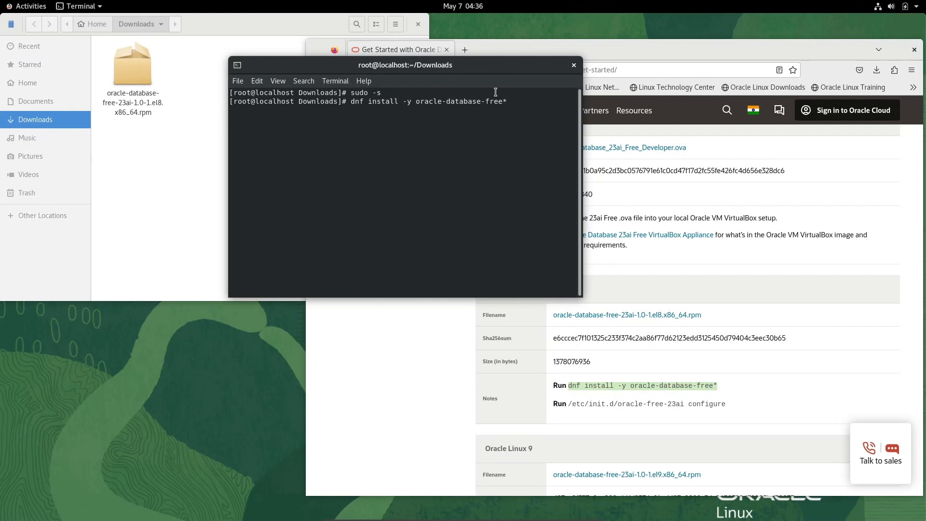
{"action": "mouse_move", "coordinate": [464, 113]}
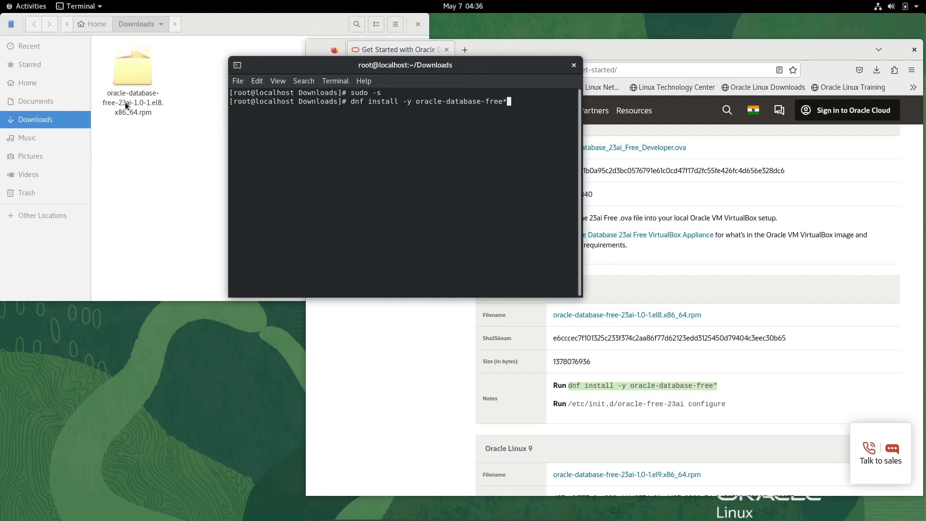
{"action": "key", "text": "Return"}
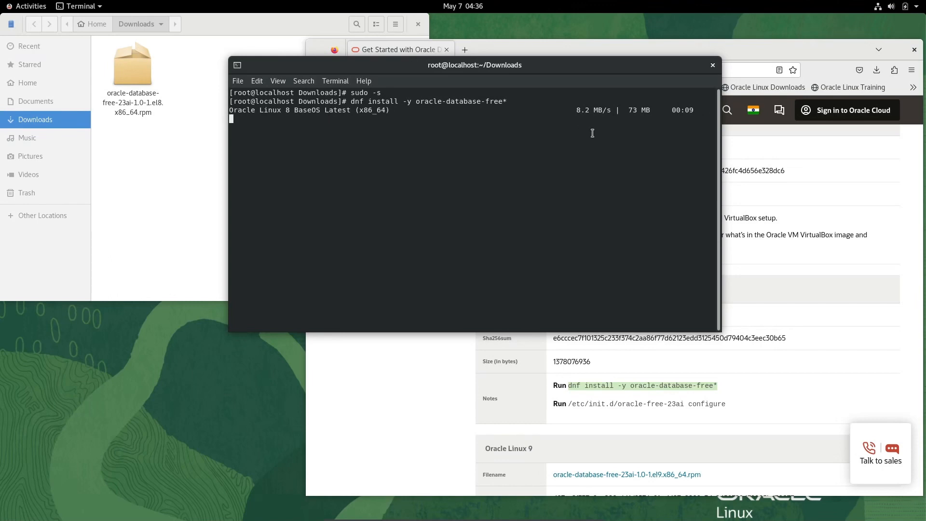
{"action": "mouse_move", "coordinate": [631, 118]}
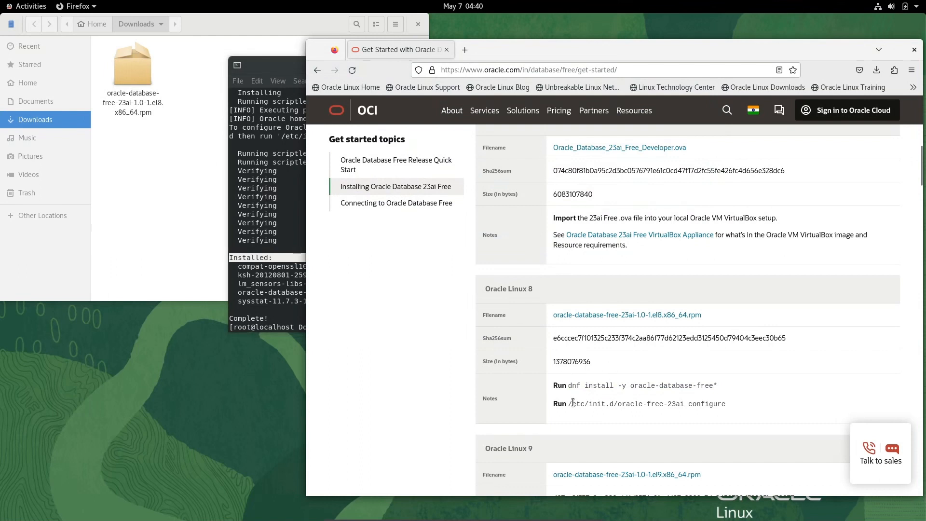
Copy '/etc/init.d/oracle-free-23ai configure' from the page and run it in the terminal
{"action": "double_click", "coordinate": [558, 403]}
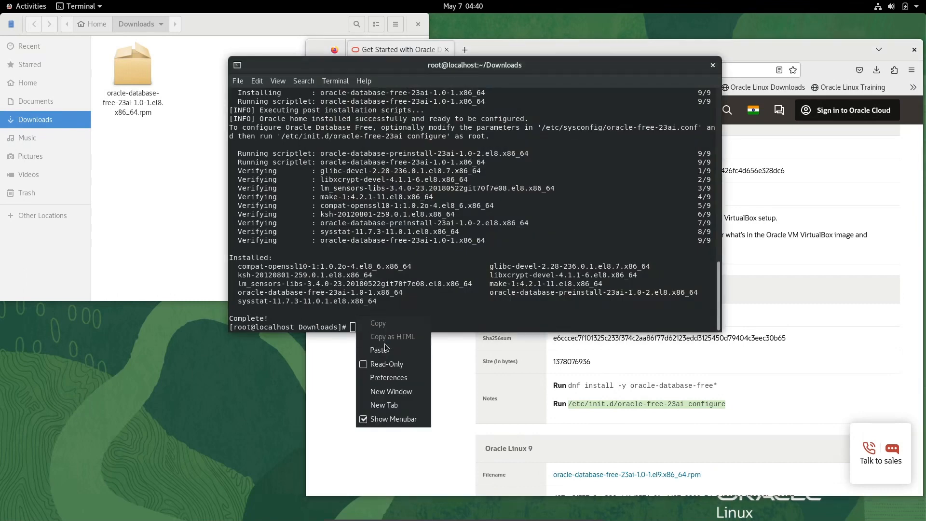
{"action": "left_click", "coordinate": [380, 350]}
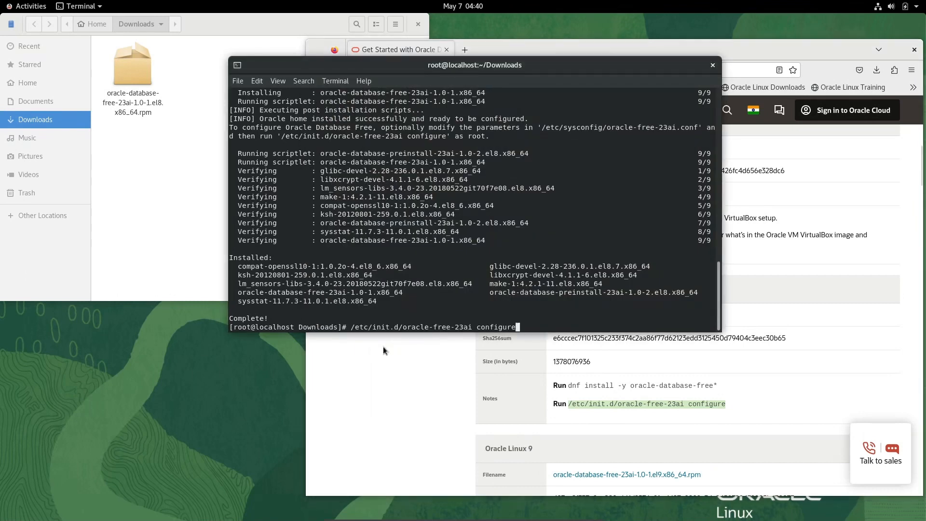
{"action": "key", "text": "Return"}
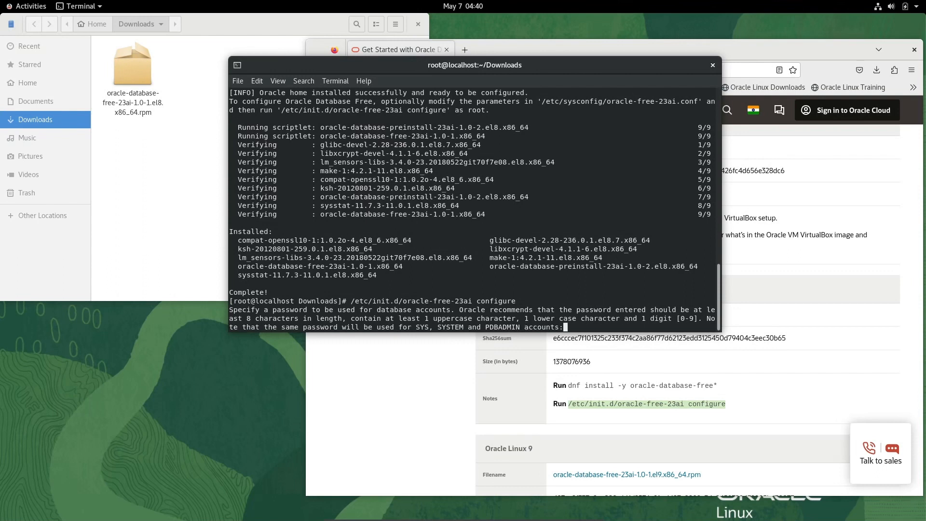
Enter and confirm the password for the SYS, SYSTEM and PDBADMIN accounts
{"action": "key", "text": "Return"}
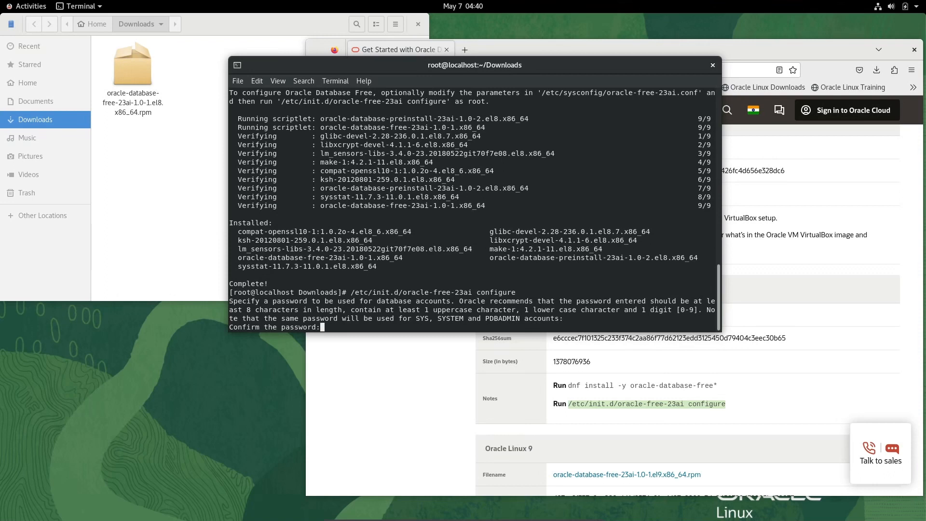
{"action": "key", "text": "Return"}
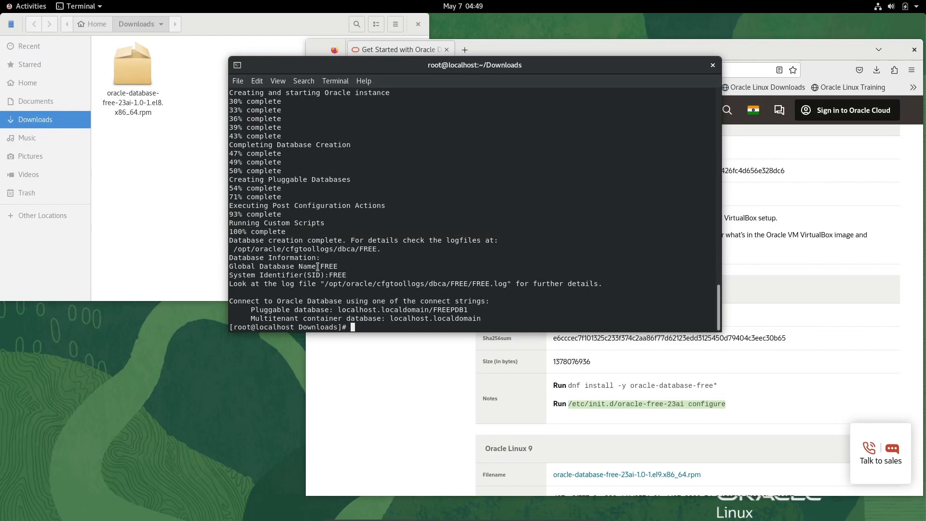
{"action": "mouse_move", "coordinate": [263, 280]}
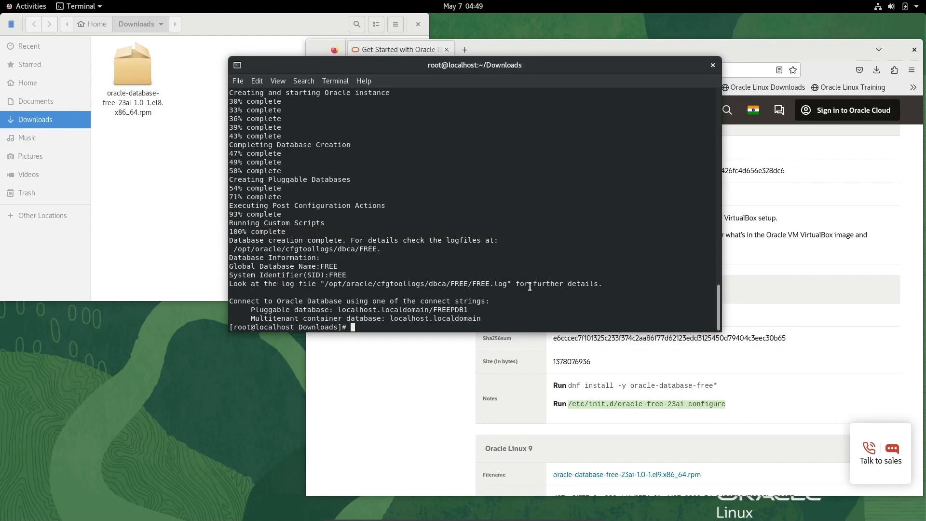
{"action": "mouse_move", "coordinate": [316, 313]}
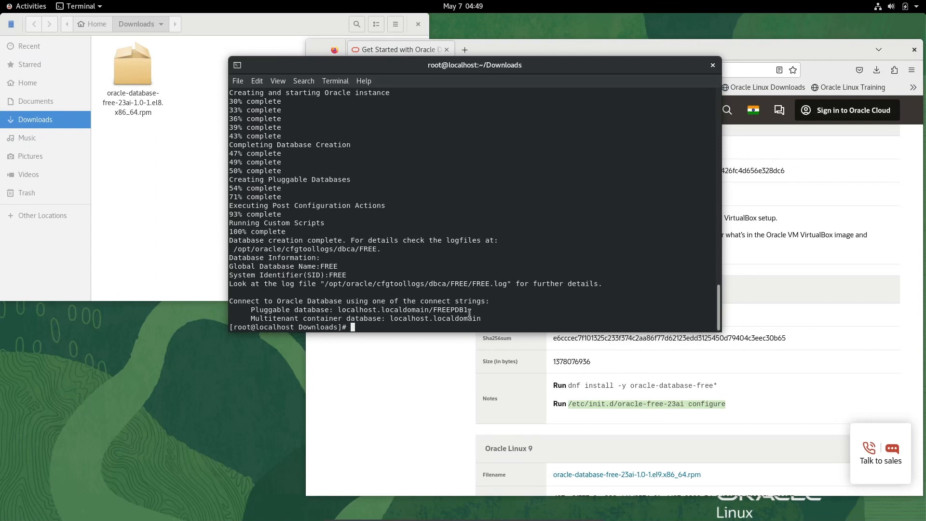
{"action": "mouse_move", "coordinate": [695, 86]}
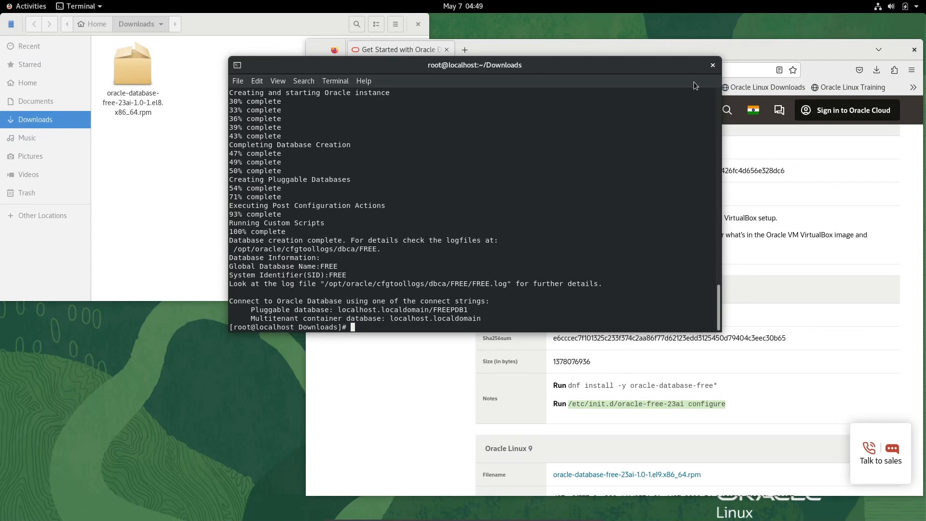
Review the FREE database connect strings, then close the terminal window
{"action": "left_click", "coordinate": [712, 65]}
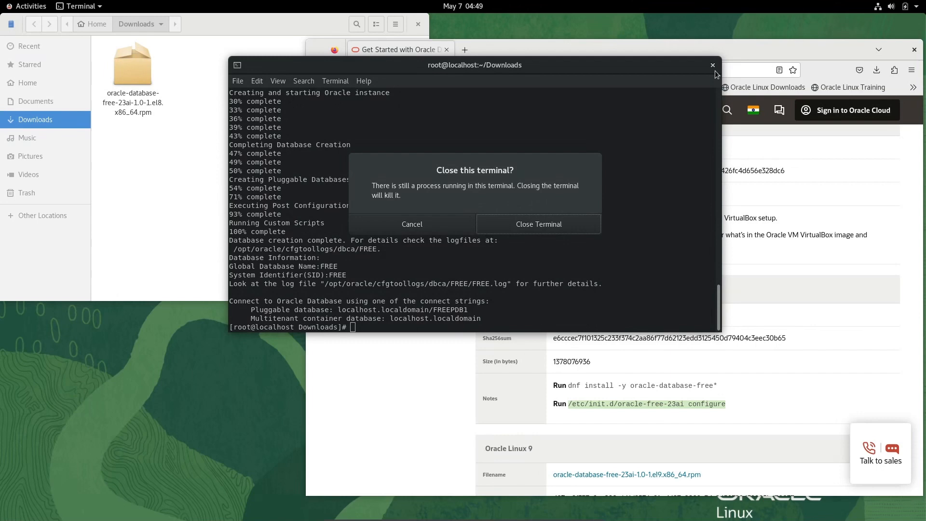
Confirm closing the old terminal and launch a new Terminal from Activities
{"action": "left_click", "coordinate": [537, 224]}
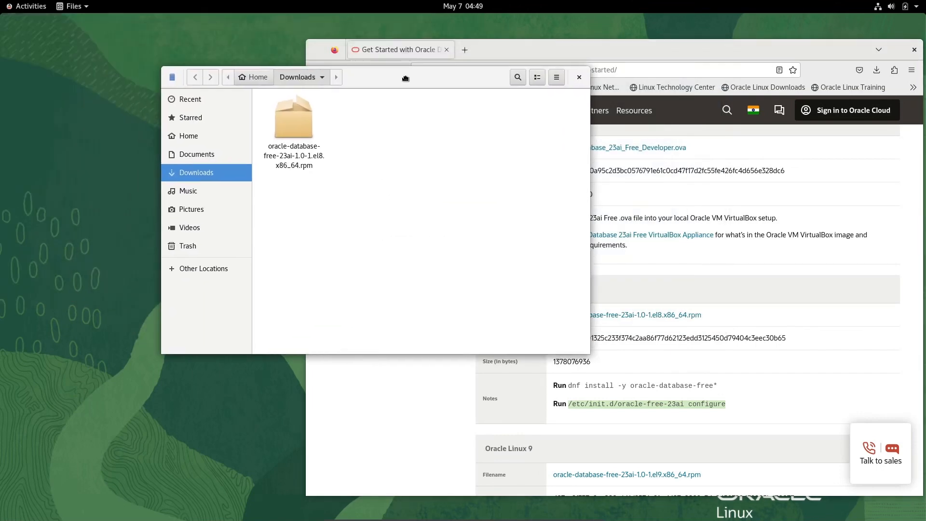
{"action": "left_click", "coordinate": [26, 6]}
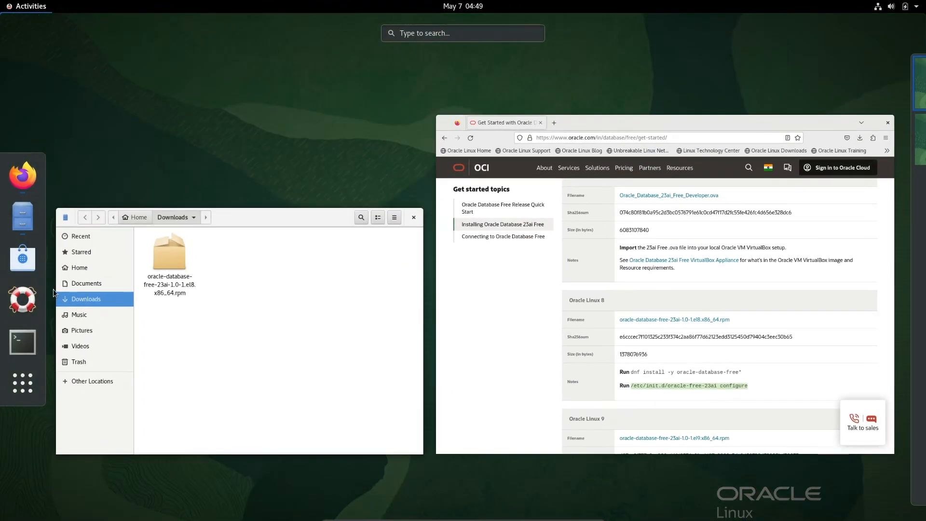
{"action": "left_click", "coordinate": [21, 341]}
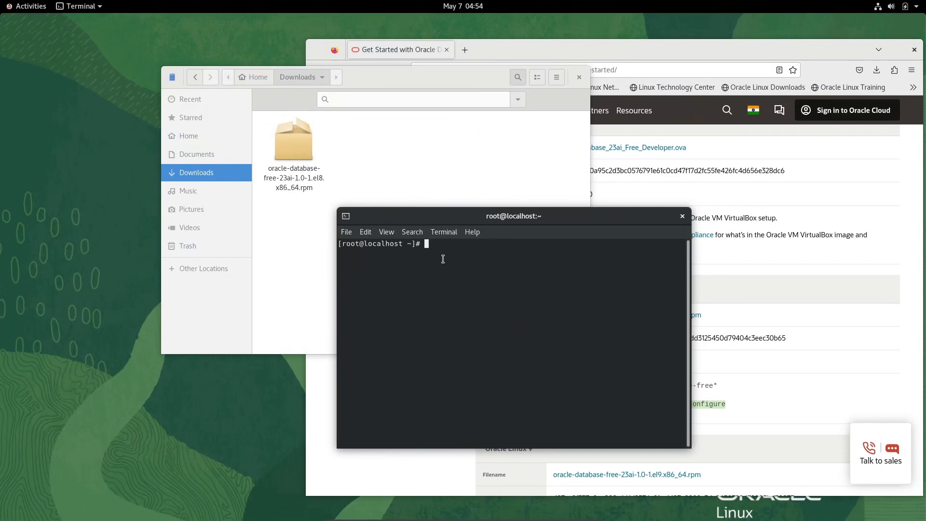
Export ORACLE_SID=FREE in the root shell
{"action": "type", "text": "export"}
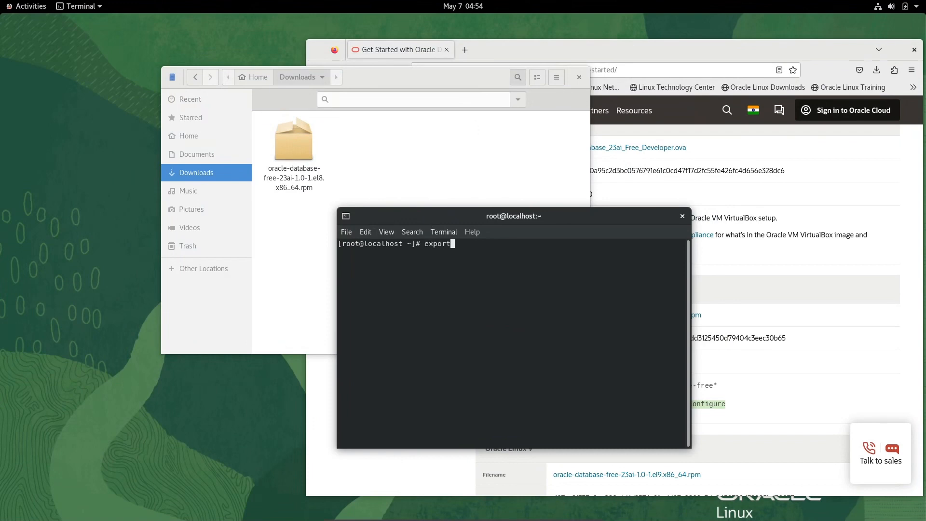
{"action": "type", "text": "OR"}
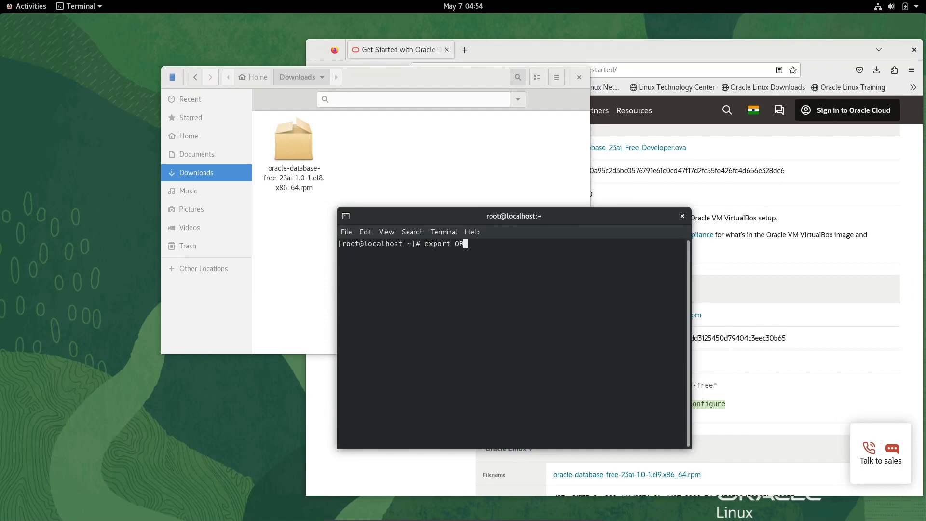
{"action": "type", "text": "ACLE"}
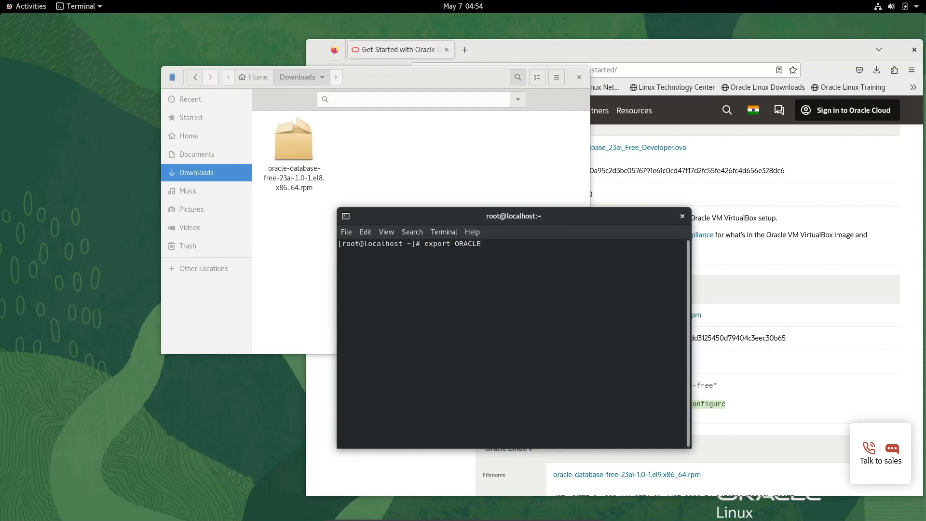
{"action": "type", "text": "_S"}
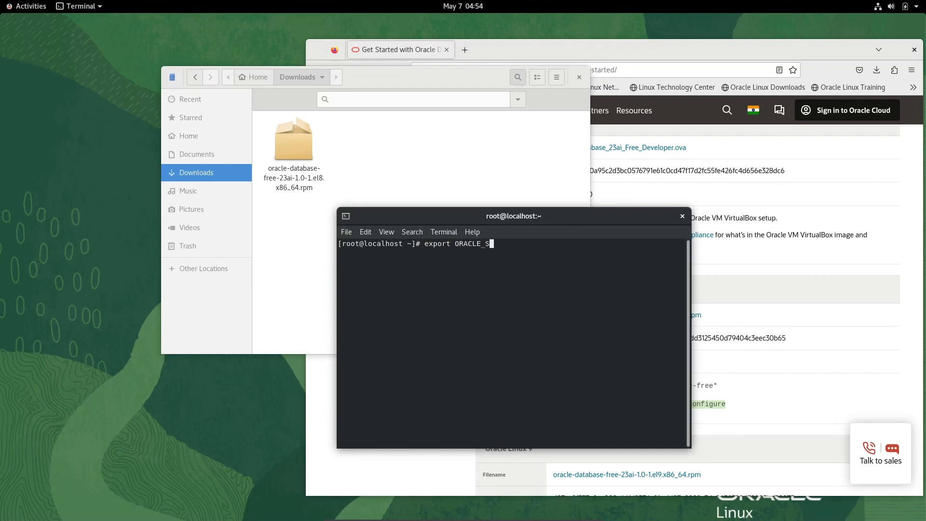
{"action": "type", "text": "ID=FRE"}
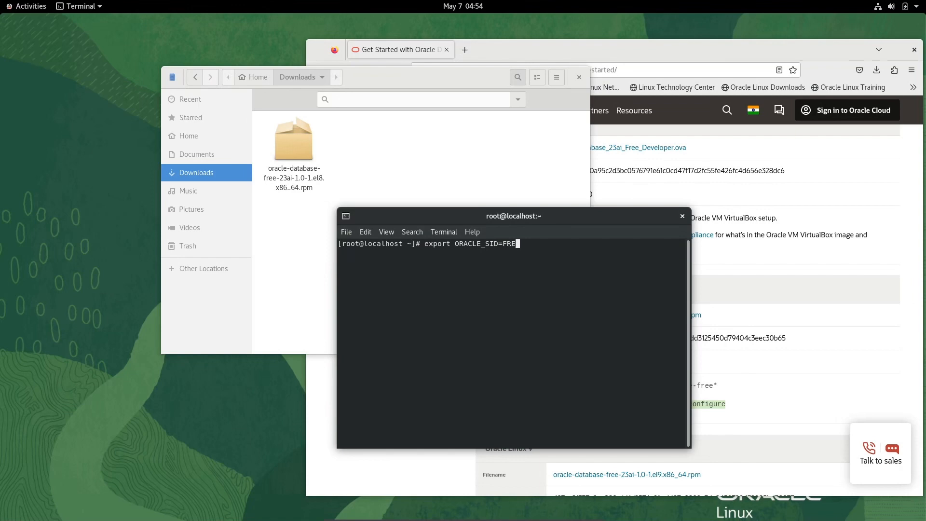
{"action": "key", "text": "Return"}
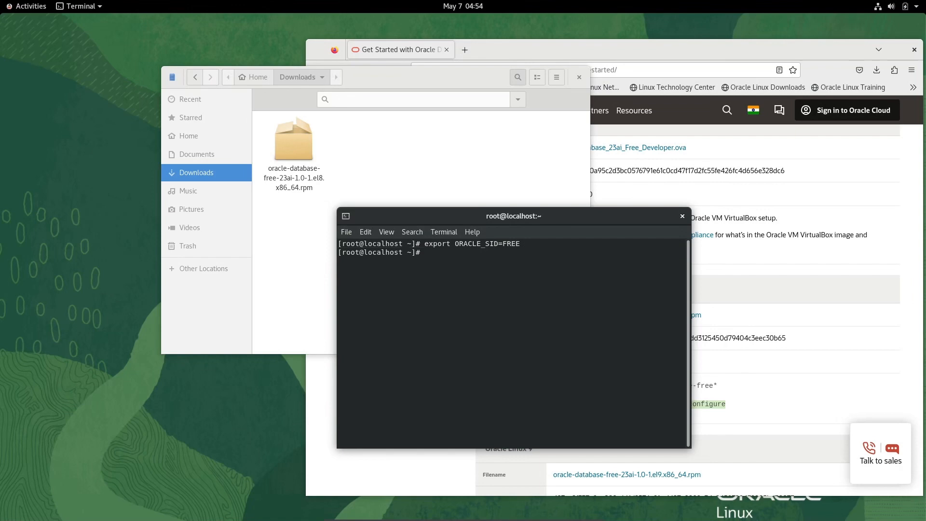
Export ORAENV_ASK=NO so oraenv won't prompt
{"action": "type", "text": "export"}
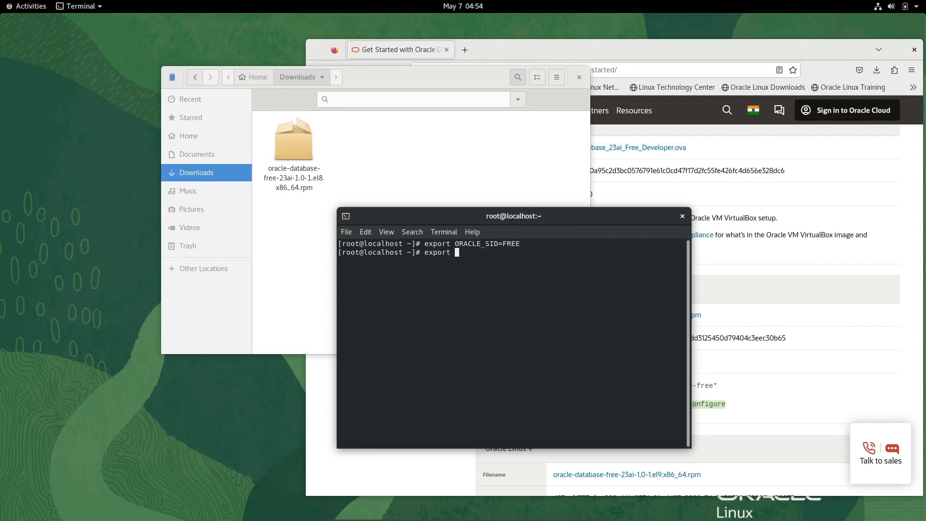
{"action": "type", "text": "ORA"}
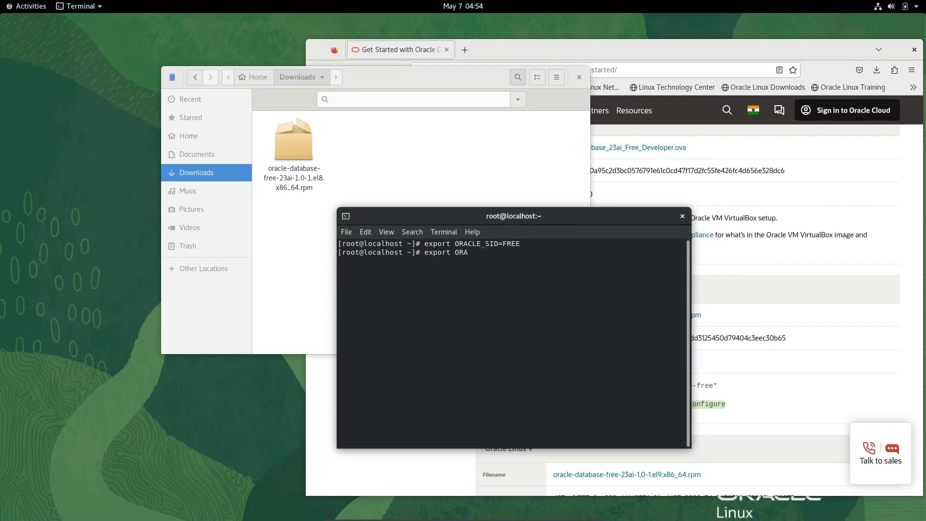
{"action": "type", "text": "ENV"}
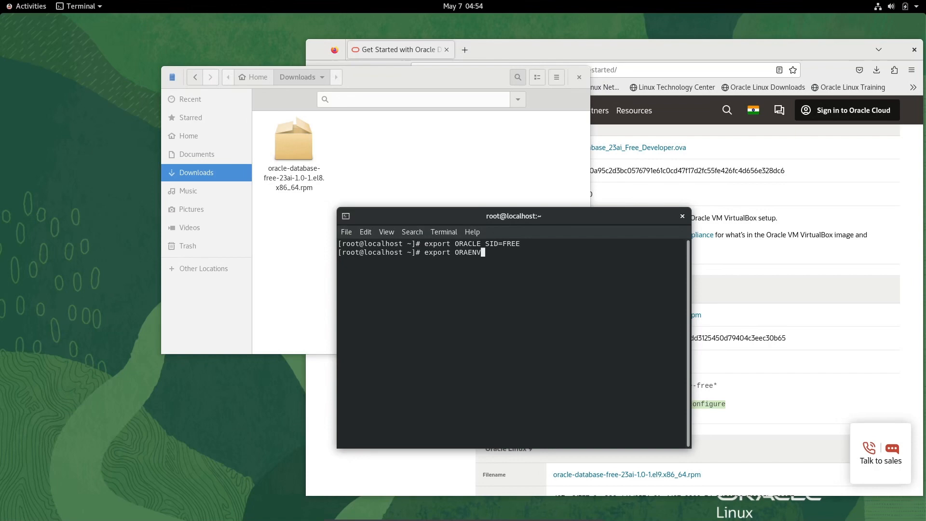
{"action": "type", "text": "_A"}
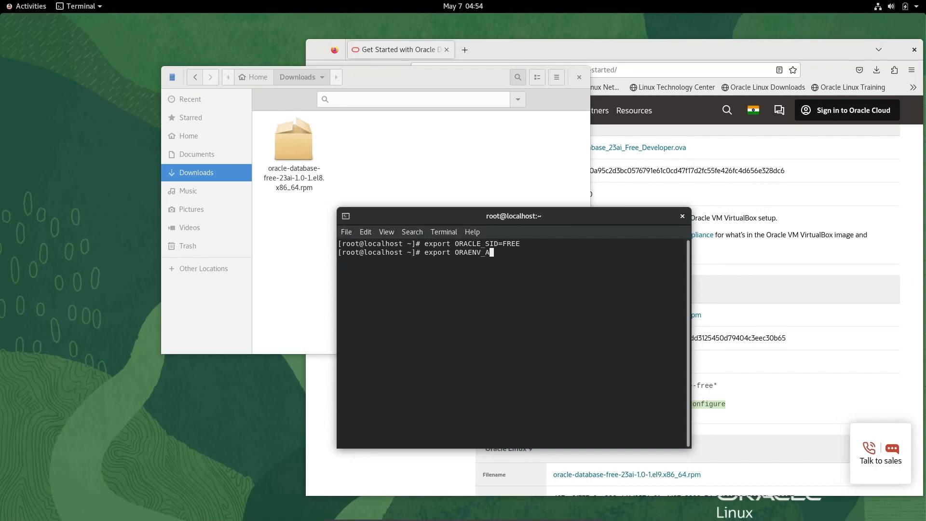
{"action": "type", "text": "SK=N"}
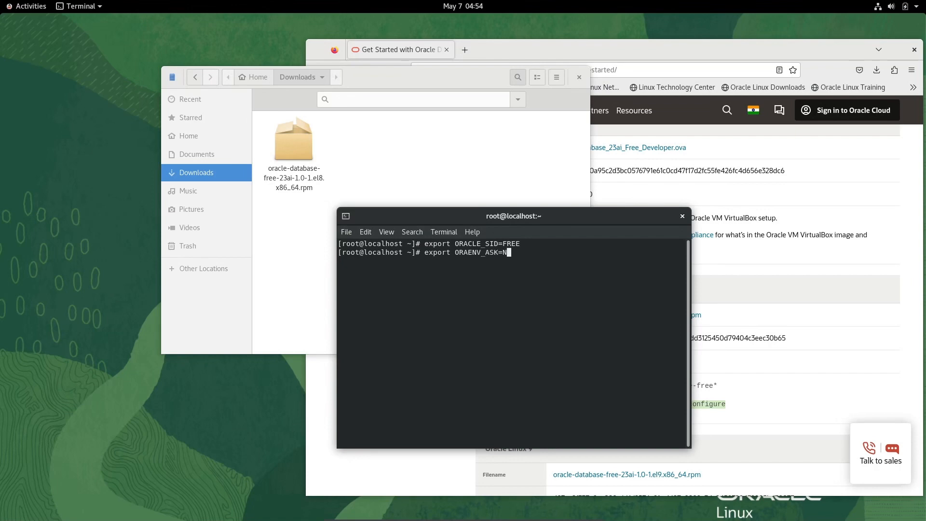
{"action": "key", "text": "Return"}
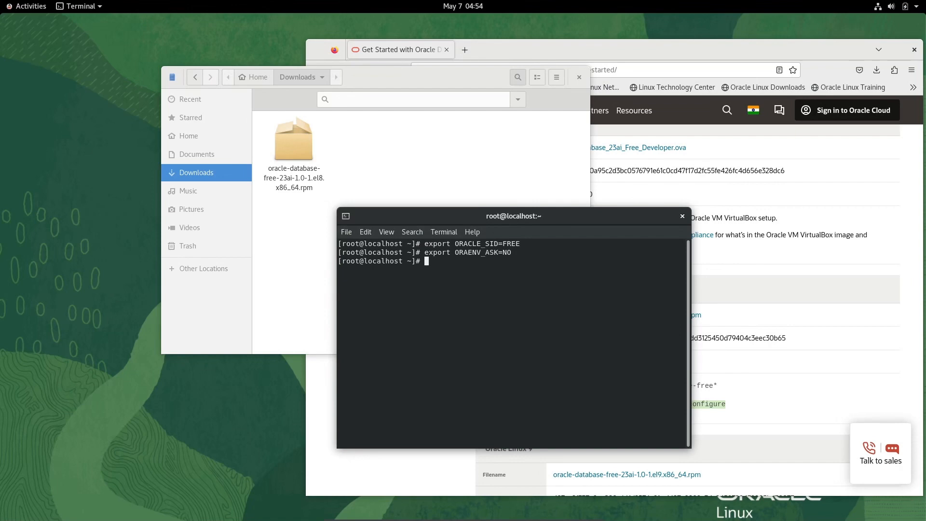
{"action": "mouse_move", "coordinate": [516, 268]}
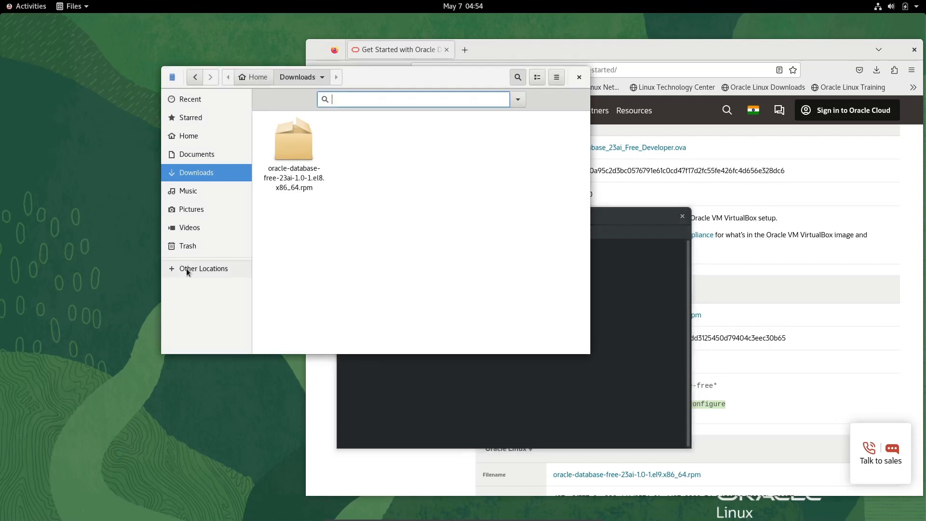
Browse from Other Locations > Computer down to /opt/oracle/product/23ai/dbhomeFree in Files
{"action": "left_click", "coordinate": [203, 268]}
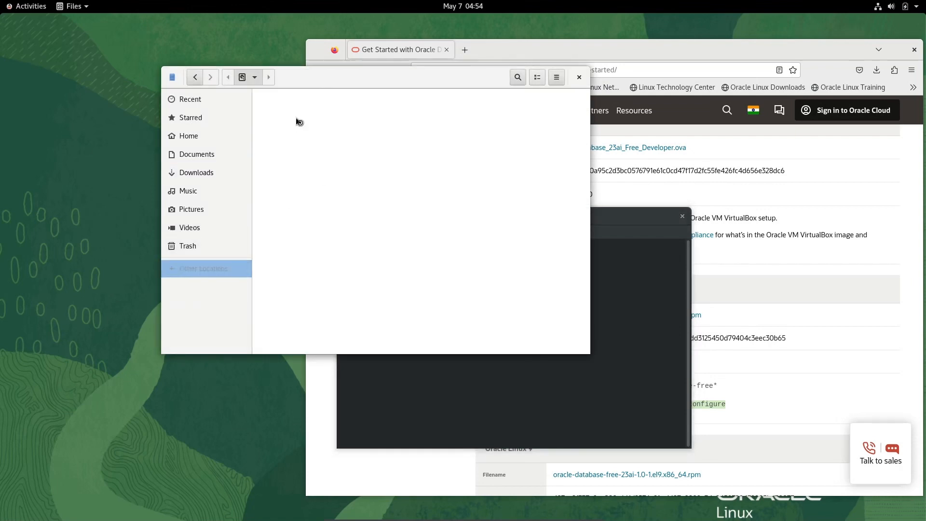
{"action": "left_click", "coordinate": [203, 268]}
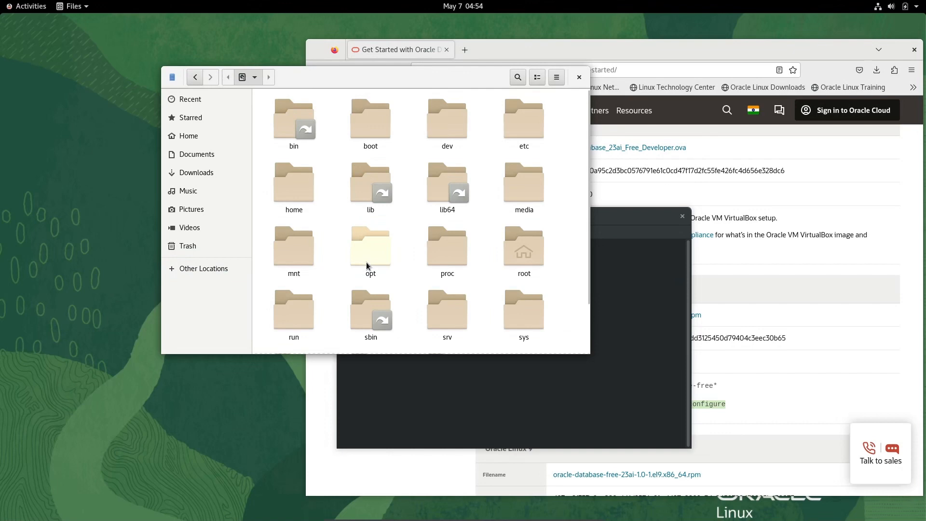
{"action": "double_click", "coordinate": [370, 245]}
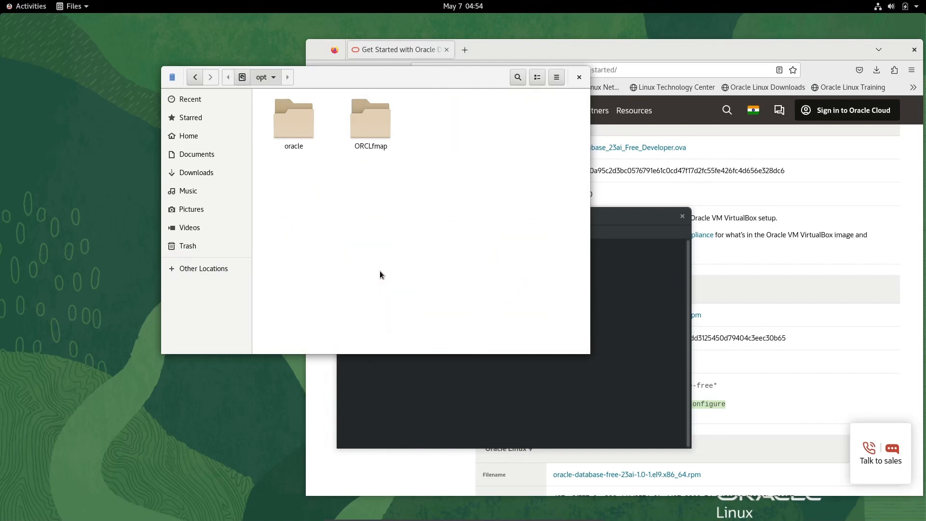
{"action": "right_click", "coordinate": [294, 118]}
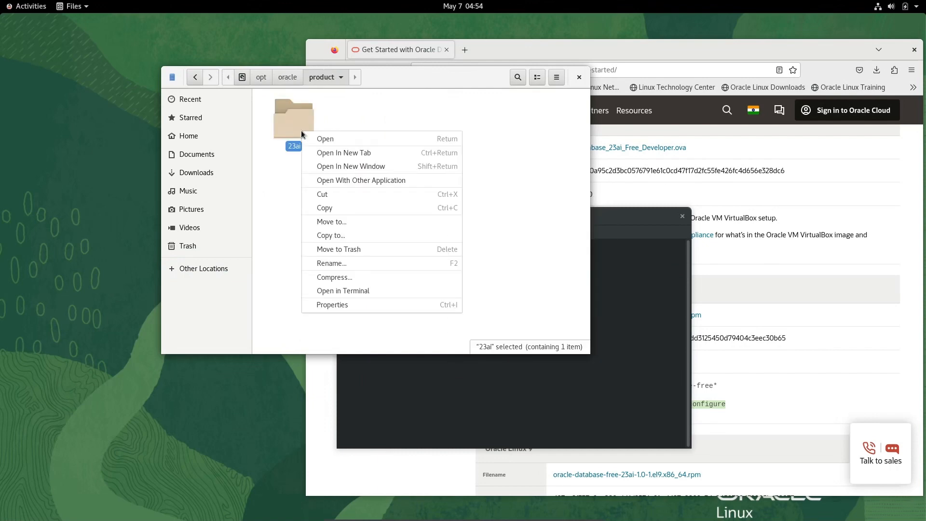
{"action": "left_click", "coordinate": [325, 138]}
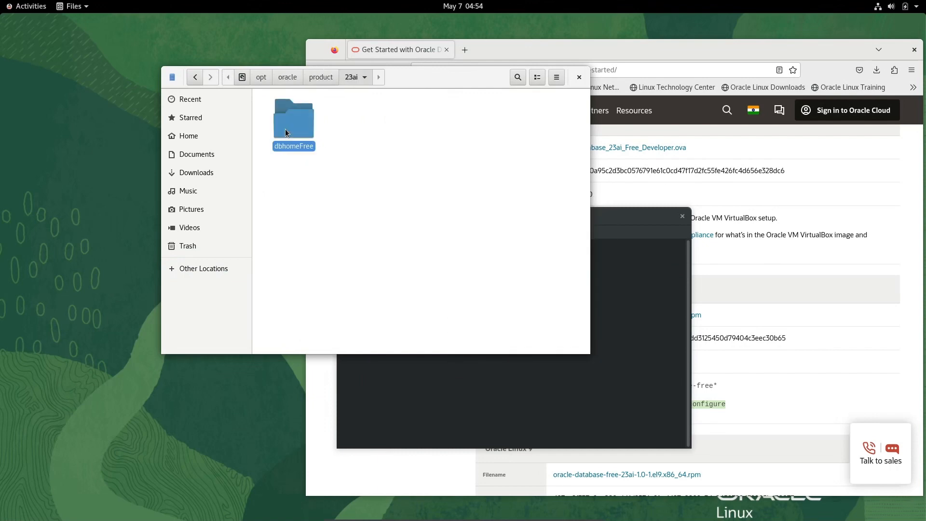
{"action": "double_click", "coordinate": [294, 119]}
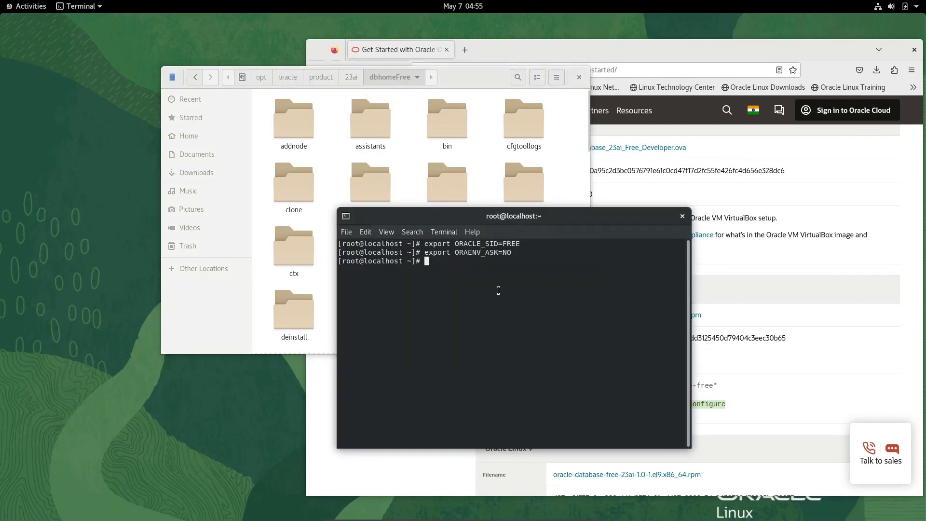
{"action": "right_click", "coordinate": [498, 290]}
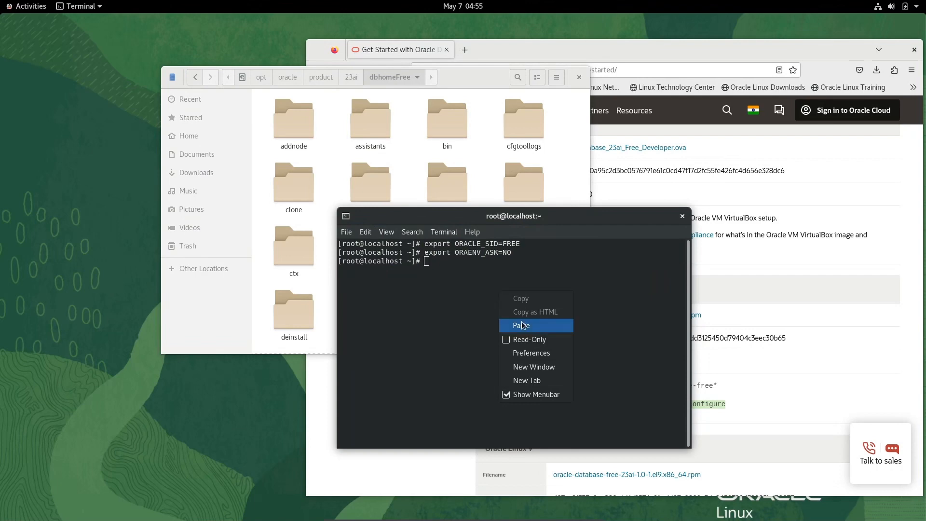
Paste the path and run export ORACLE_HOME=/opt/oracle/product/23ai/dbhomeFree
{"action": "left_click", "coordinate": [521, 324]}
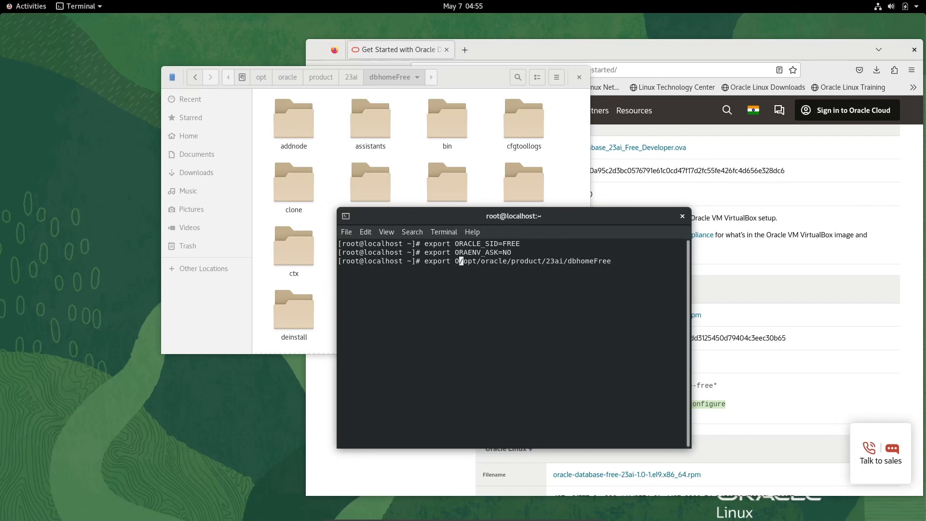
{"action": "type", "text": "RACLE_HOME="}
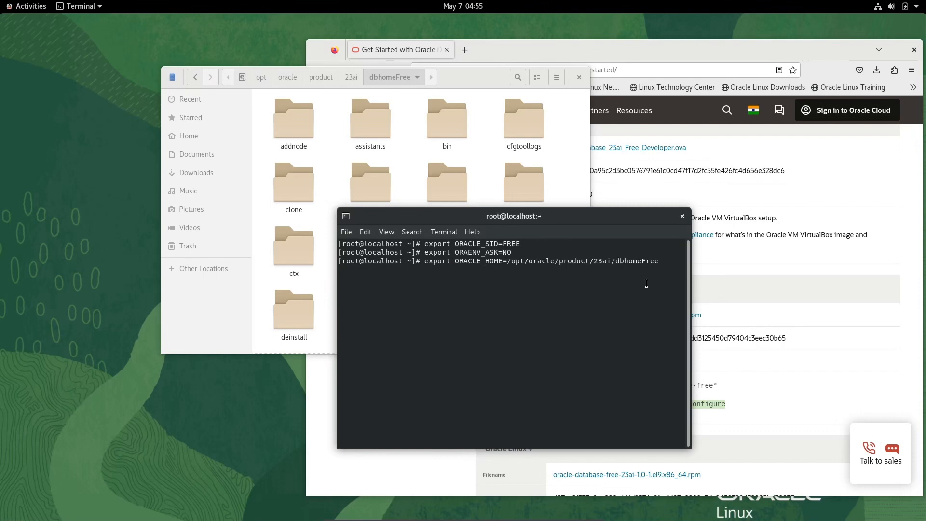
{"action": "key", "text": "Return"}
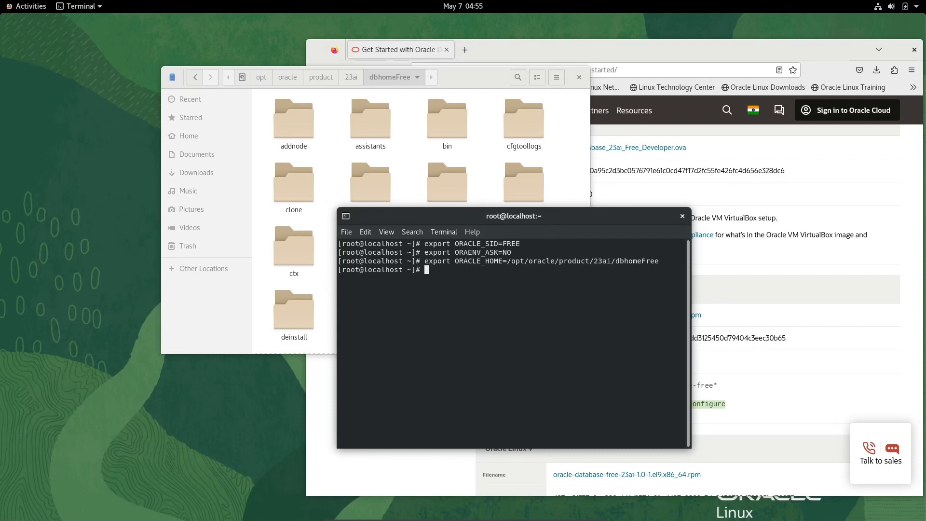
{"action": "mouse_move", "coordinate": [629, 279]}
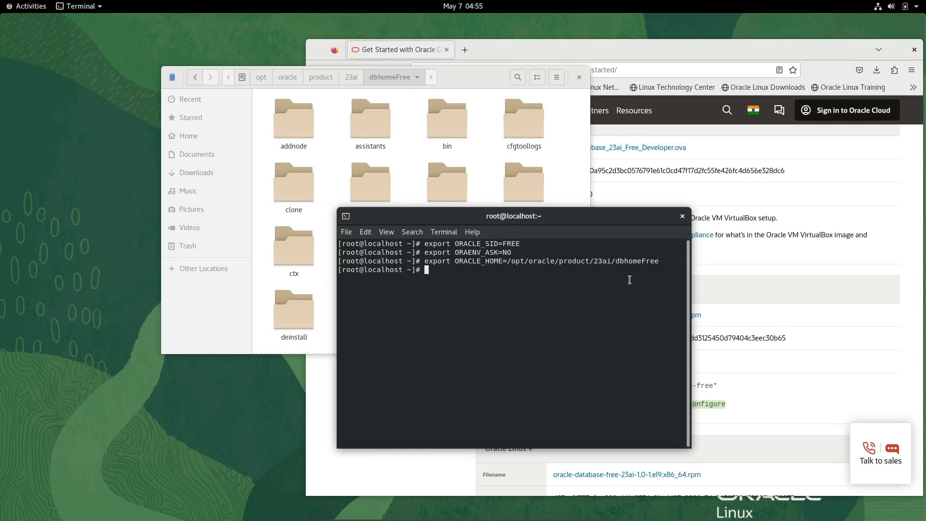
Run cd $ORACLE_HOME/bin, correcting typos along the way
{"action": "type", "text": "cd $"}
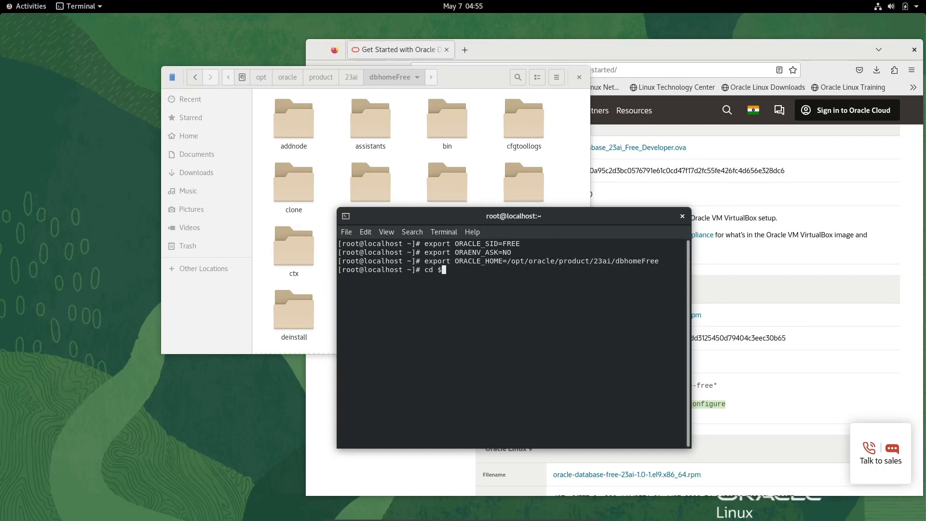
{"action": "type", "text": "o"}
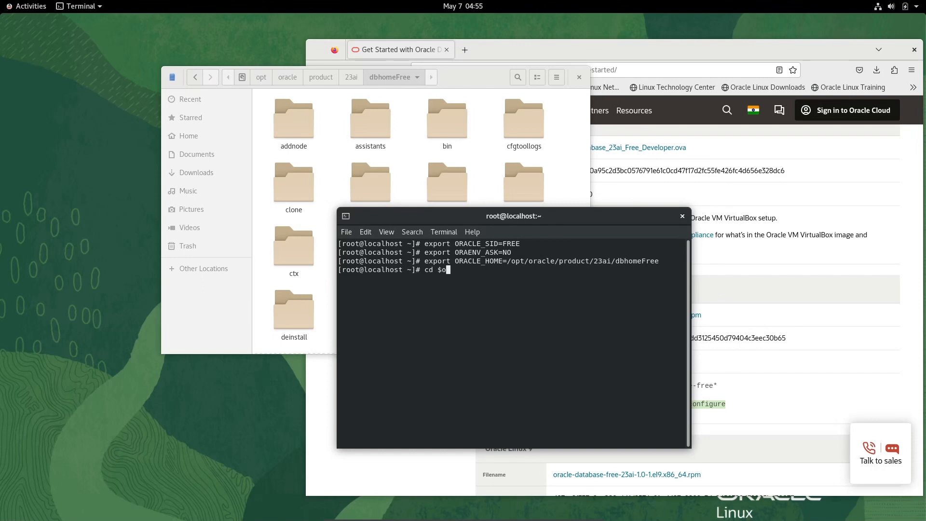
{"action": "key", "text": "BackSpace"}
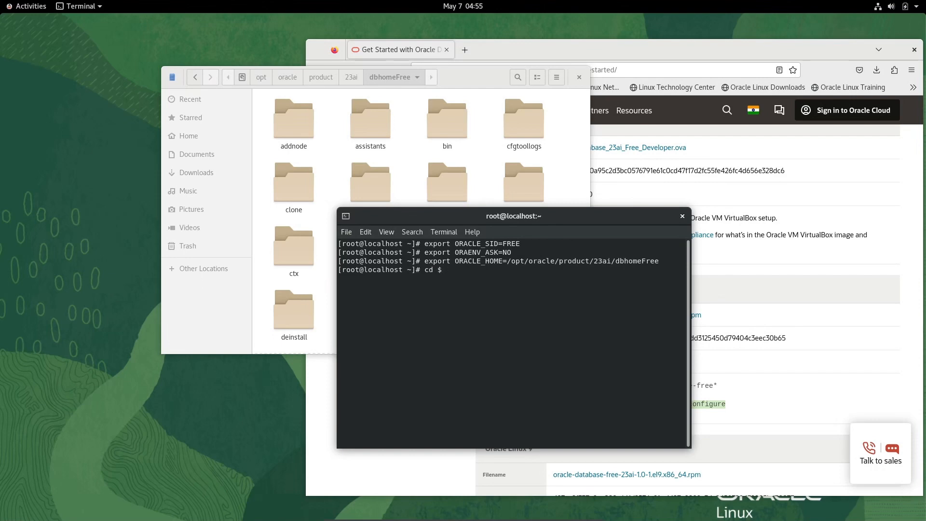
{"action": "type", "text": "$ORACLE_"}
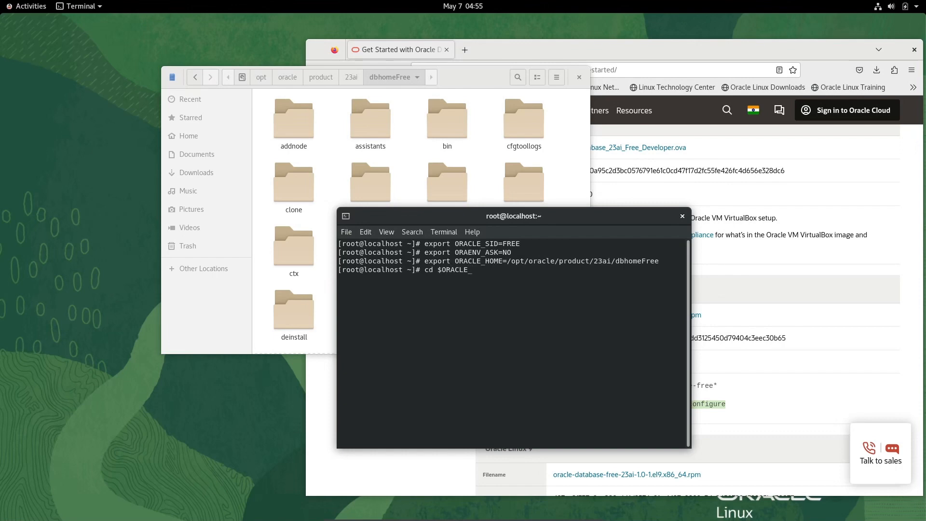
{"action": "type", "text": "HOME"}
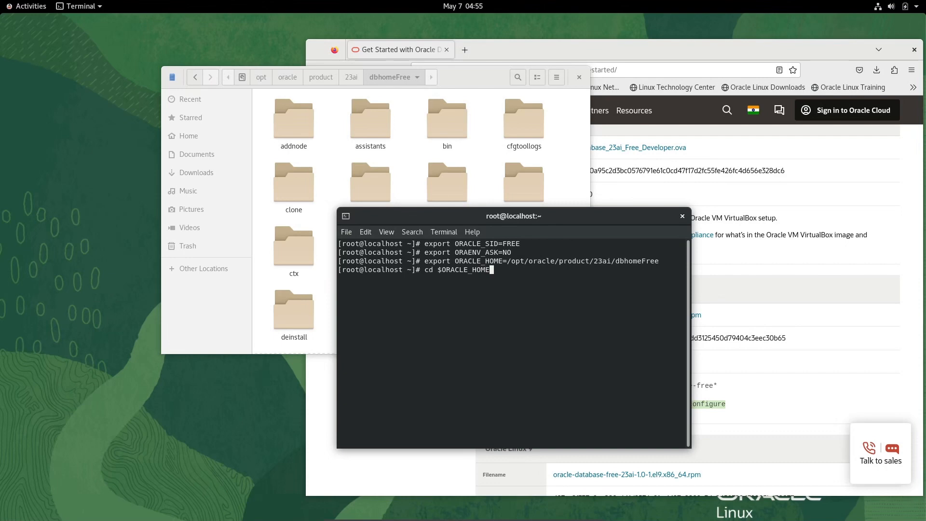
{"action": "type", "text": "/"}
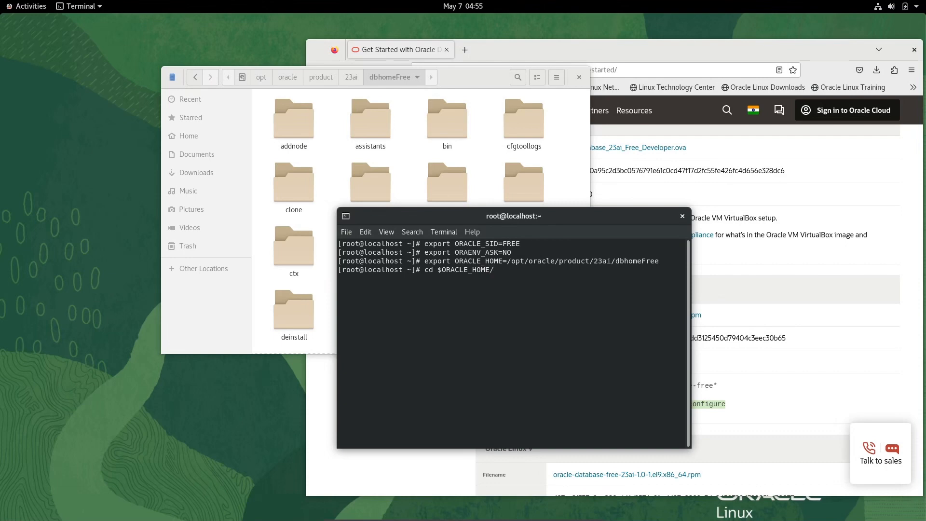
{"action": "type", "text": "bin"}
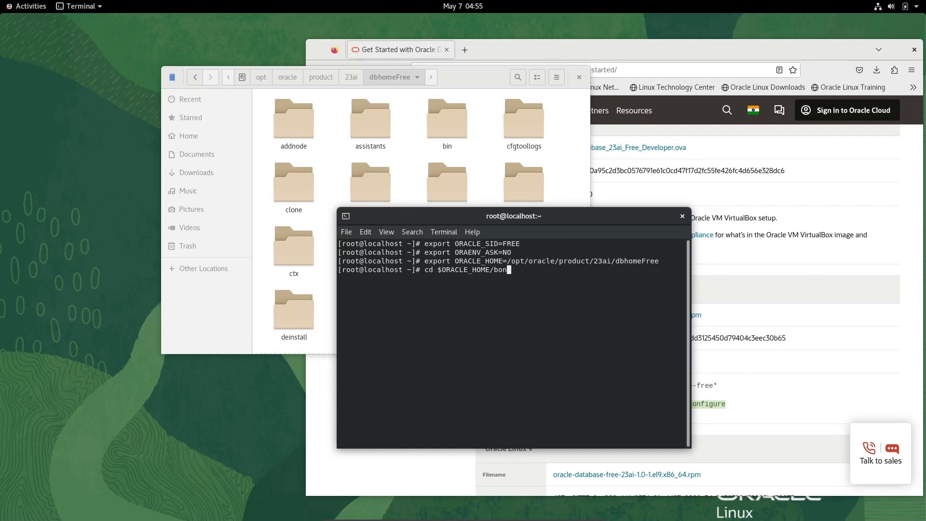
{"action": "key", "text": "BackSpace"}
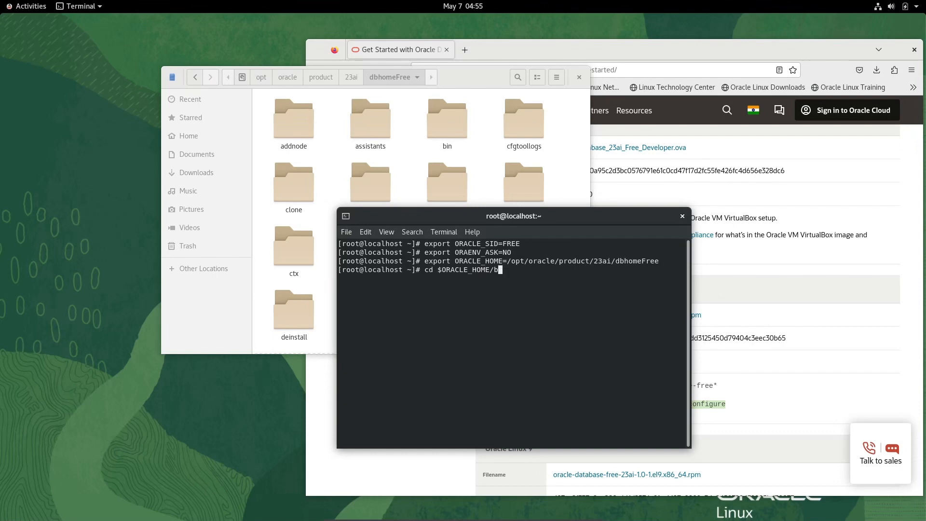
{"action": "key", "text": "Return"}
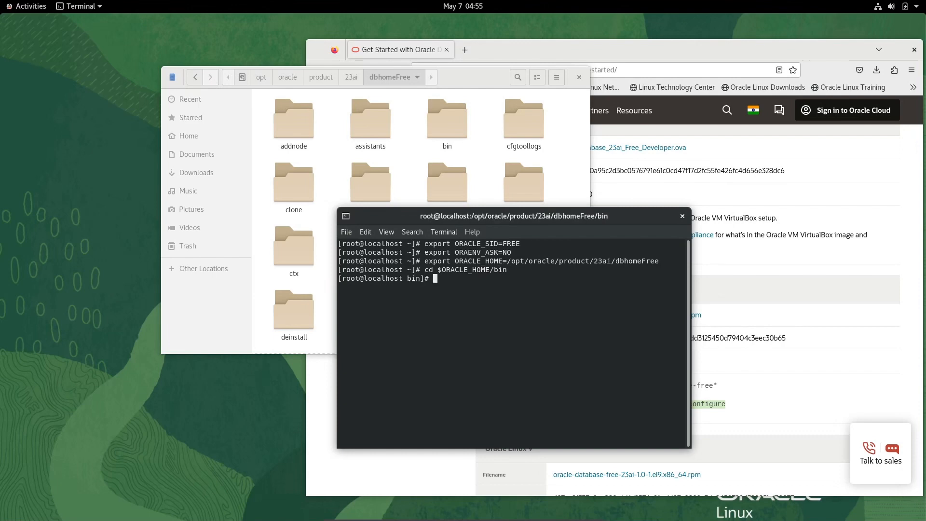
Open dbhomeFree's bin folder and search for 's' to find sqlplus
{"action": "left_click", "coordinate": [447, 116]}
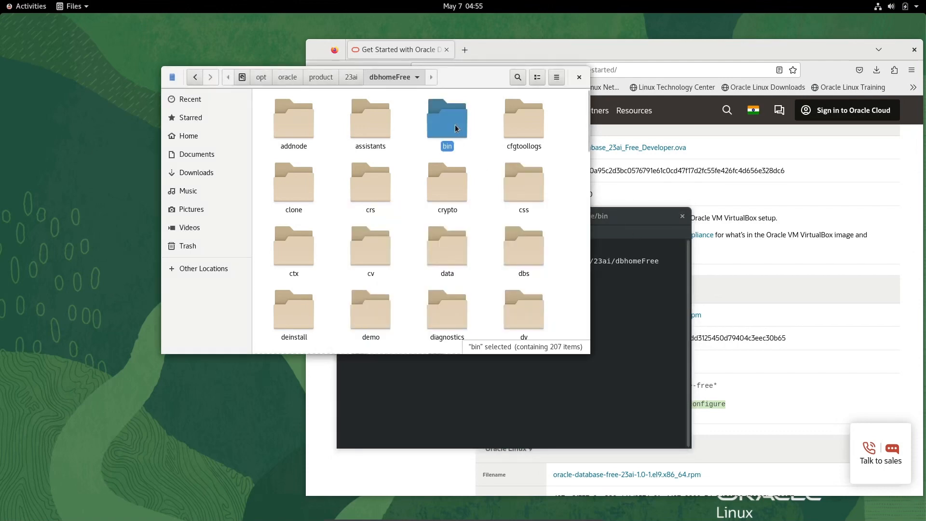
{"action": "double_click", "coordinate": [447, 118]}
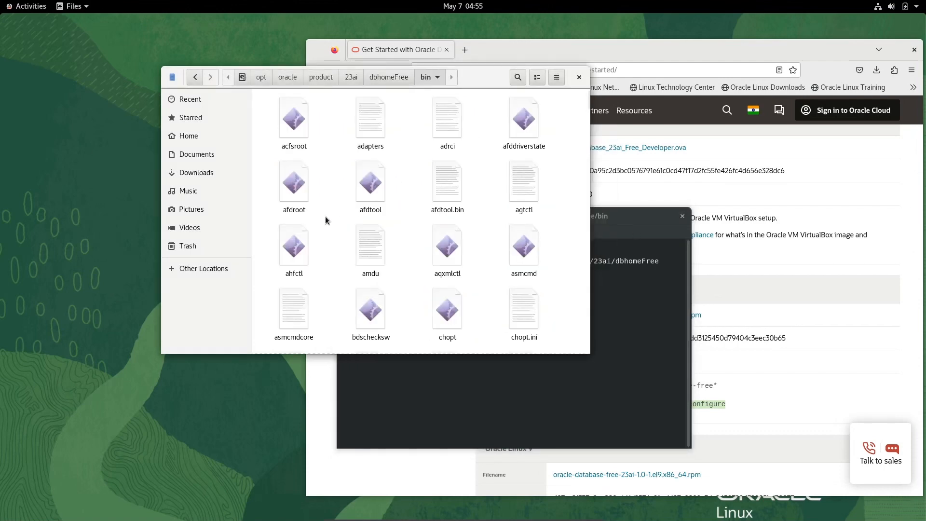
{"action": "type", "text": "s"}
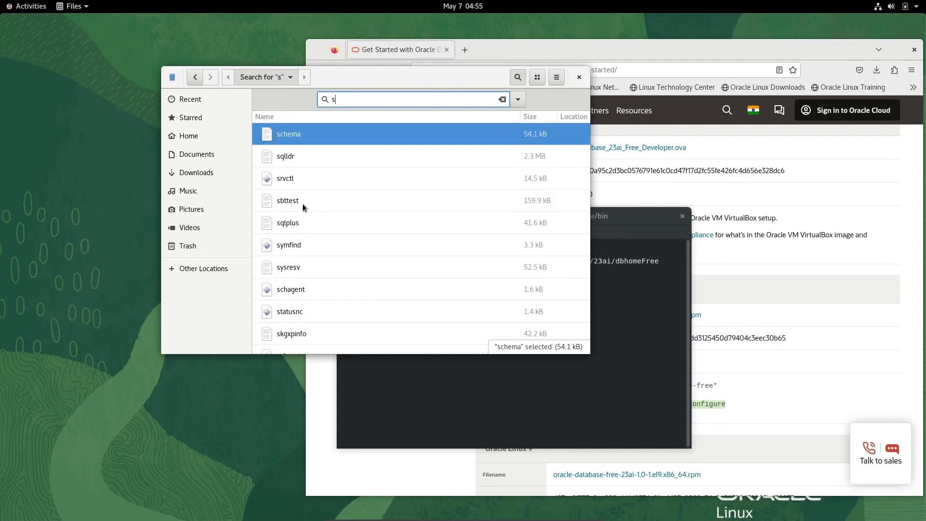
{"action": "mouse_move", "coordinate": [292, 226]}
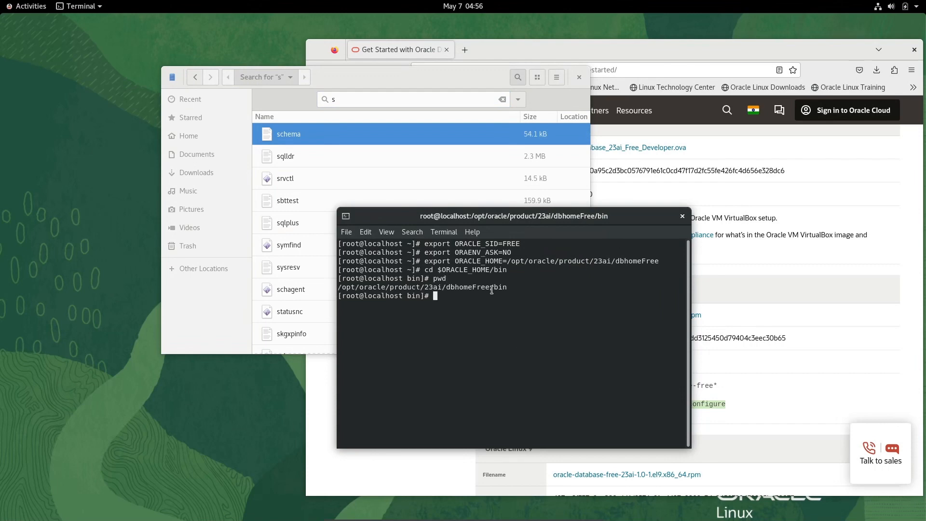
{"action": "mouse_move", "coordinate": [328, 263]}
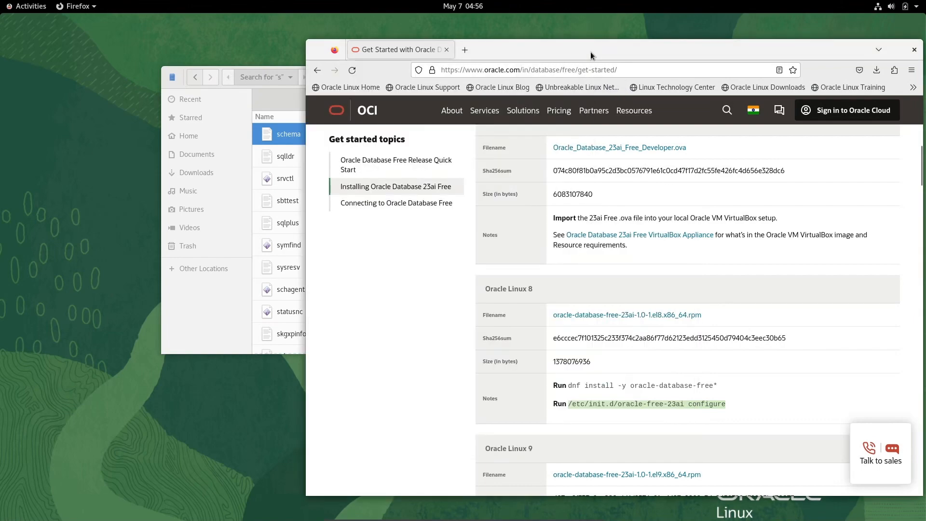
Jump to 'Connecting to Oracle Database Free' in the guide, then return to the terminal
{"action": "left_click", "coordinate": [396, 203]}
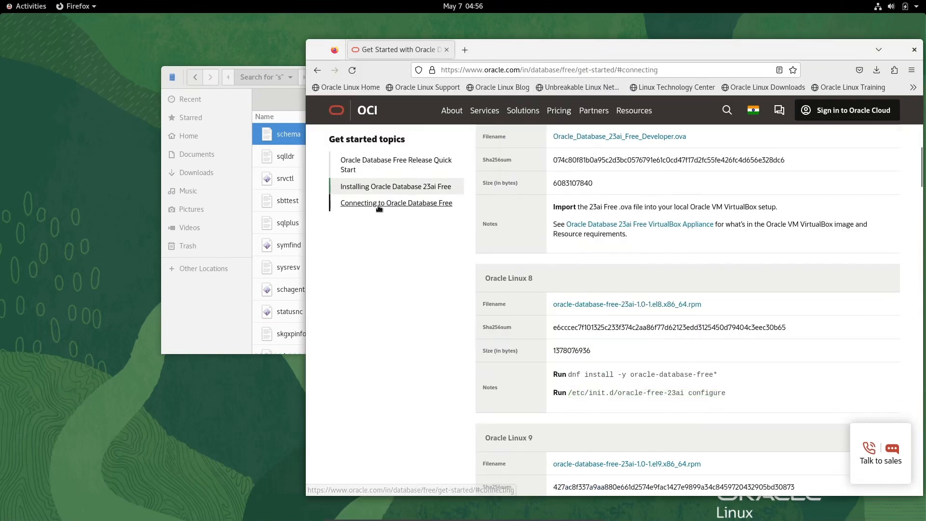
{"action": "left_click", "coordinate": [396, 202]}
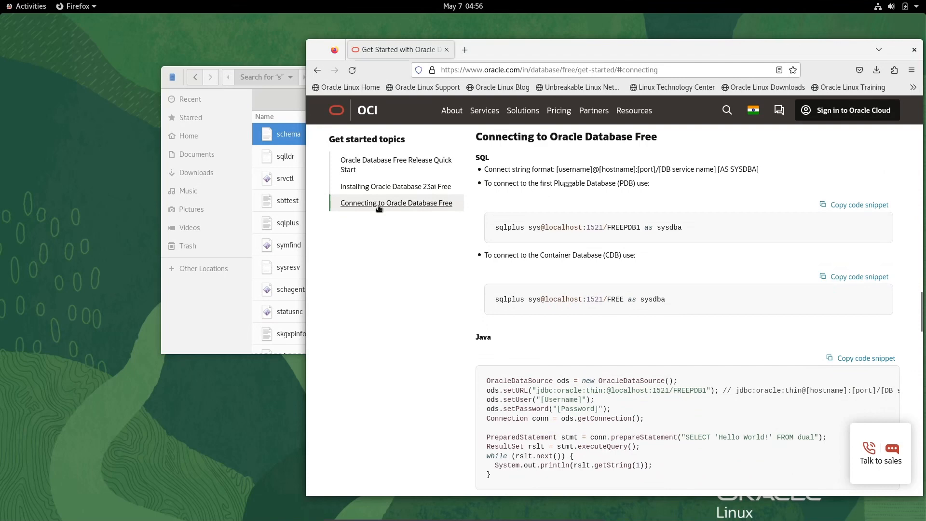
{"action": "mouse_move", "coordinate": [709, 232]}
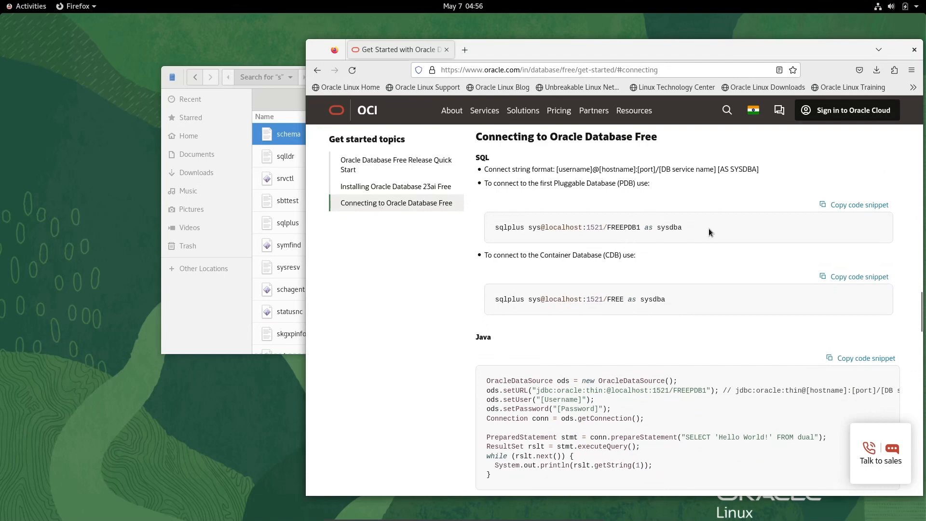
{"action": "mouse_move", "coordinate": [823, 292]}
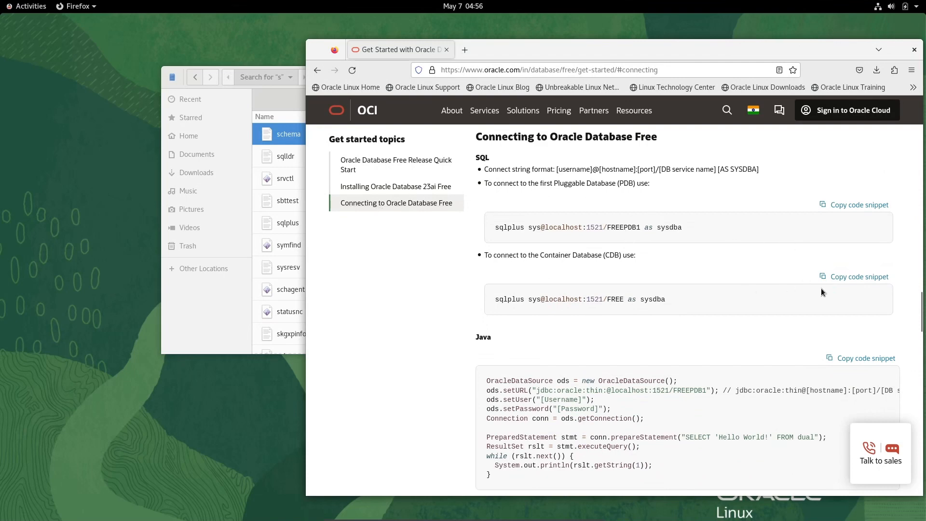
{"action": "left_click", "coordinate": [859, 276]}
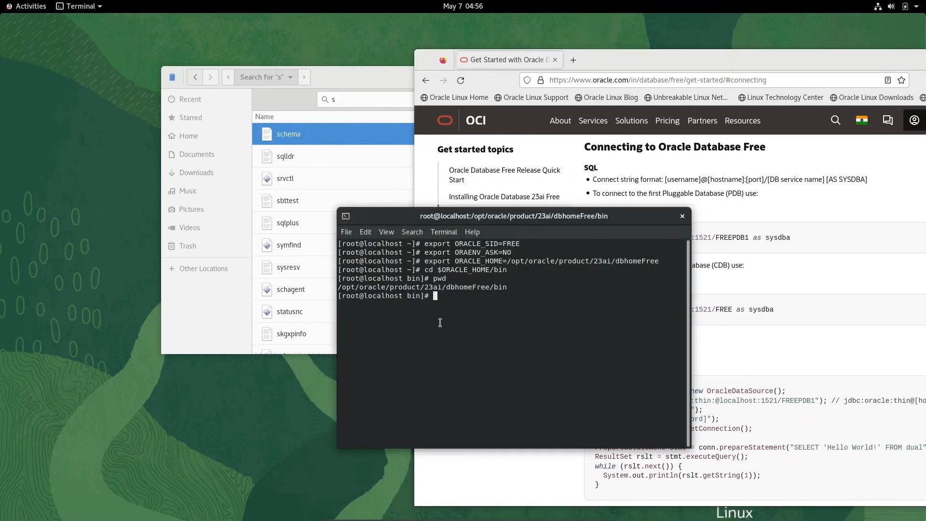
Run ./sqlplus sys@localhost:1521/FREE as sysdba after the unprefixed command isn't found
{"action": "type", "text": "sqlplus sys@localhost:1521/FREE as sysdba"}
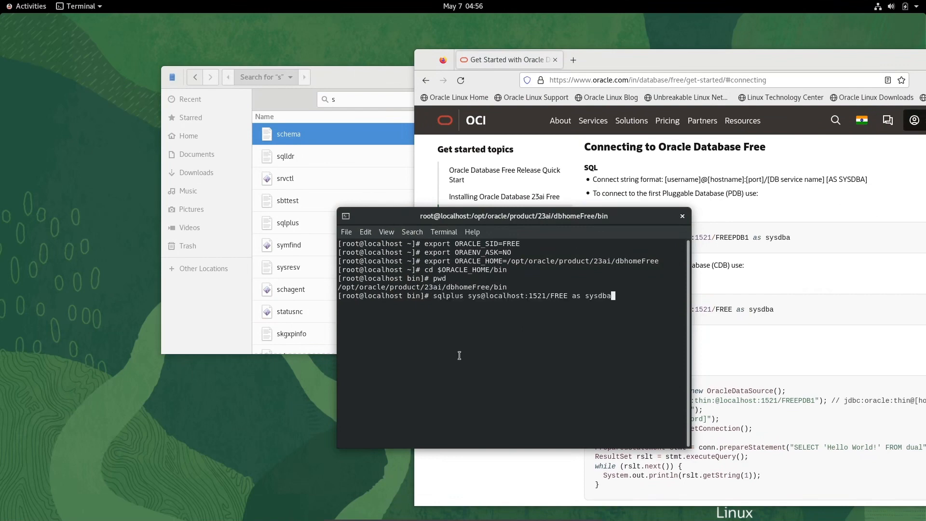
{"action": "key", "text": "Return"}
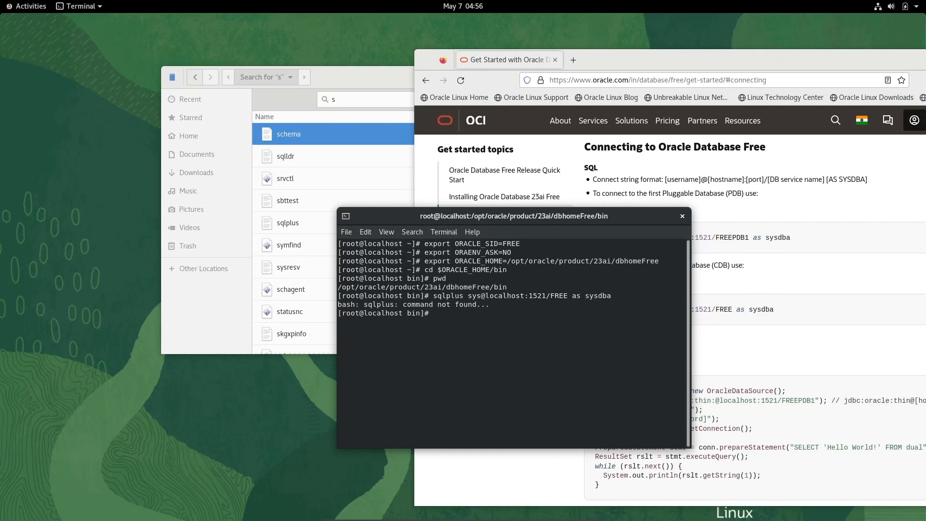
{"action": "type", "text": "sqlplus sys@localhost:1521/FREE as sysdba"}
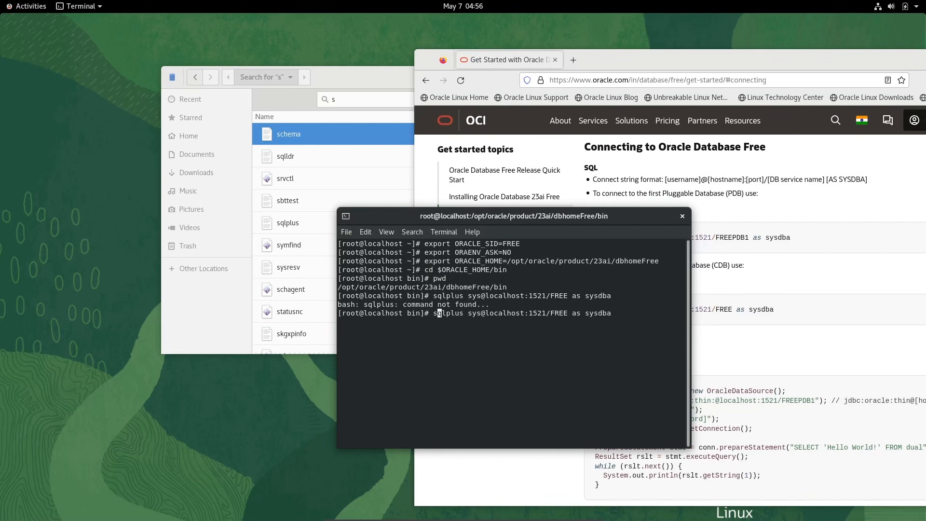
{"action": "type", "text": "./"}
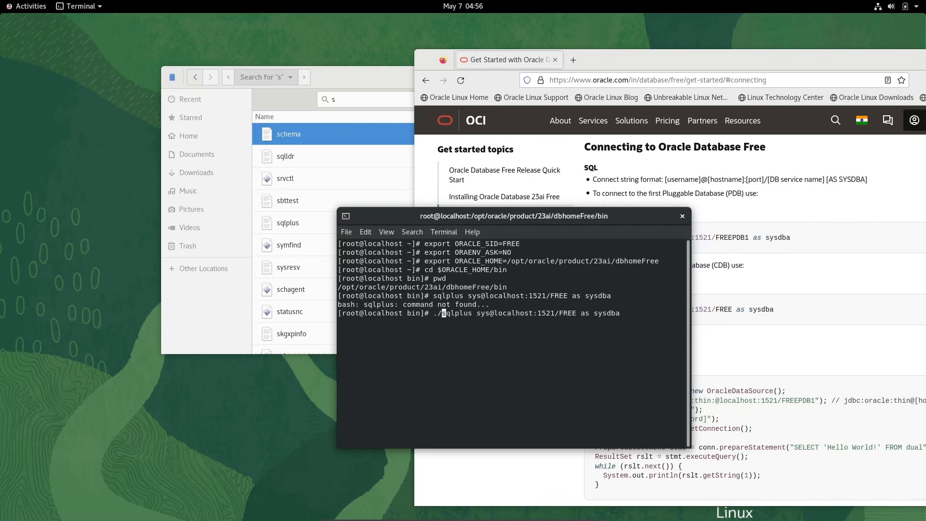
{"action": "key", "text": "Return"}
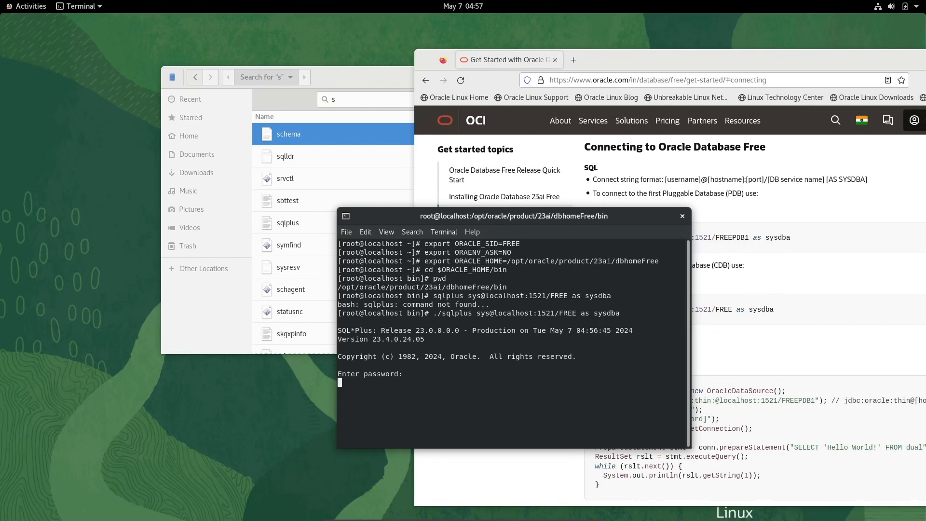
Submit the SYS password and begin a SELECT statement at the SQL prompt
{"action": "key", "text": "Return"}
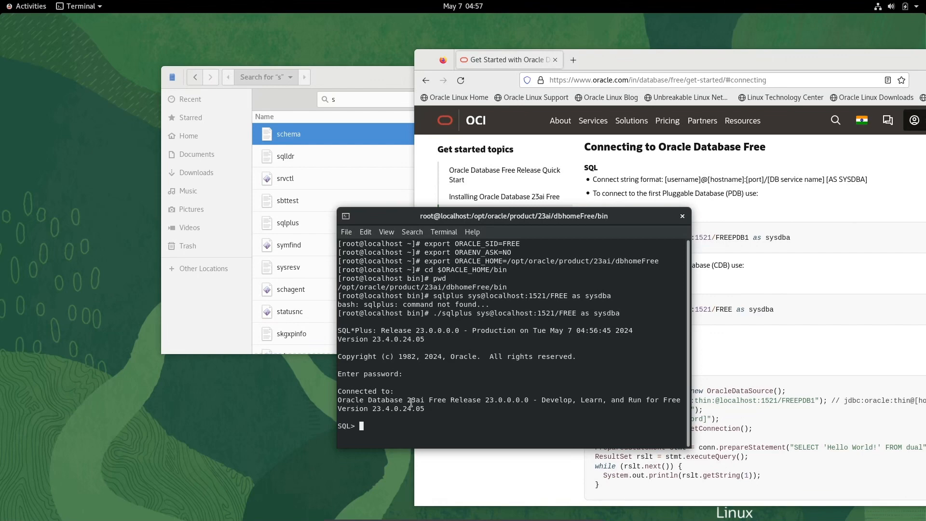
{"action": "mouse_move", "coordinate": [410, 419]}
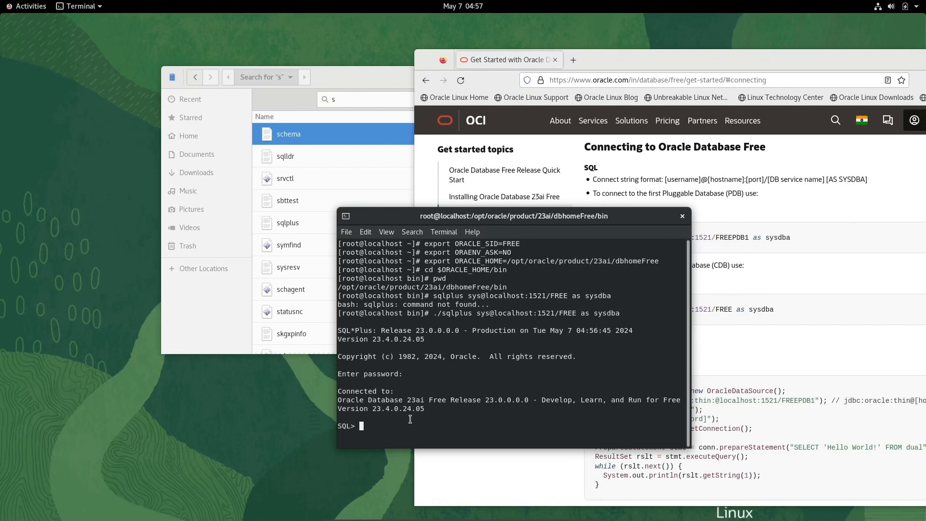
{"action": "type", "text": "sele"}
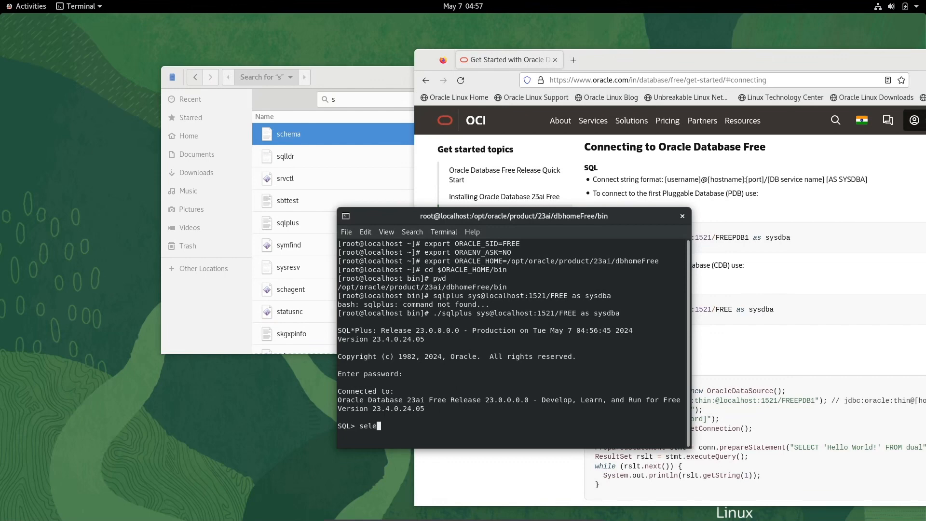